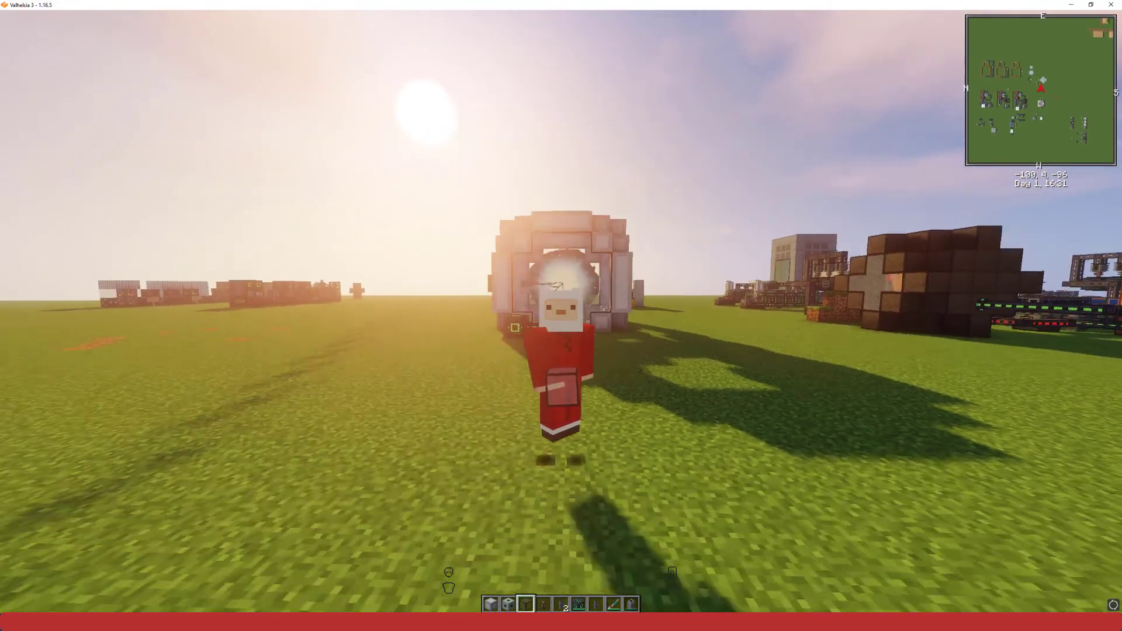
mouse_move(561, 315)
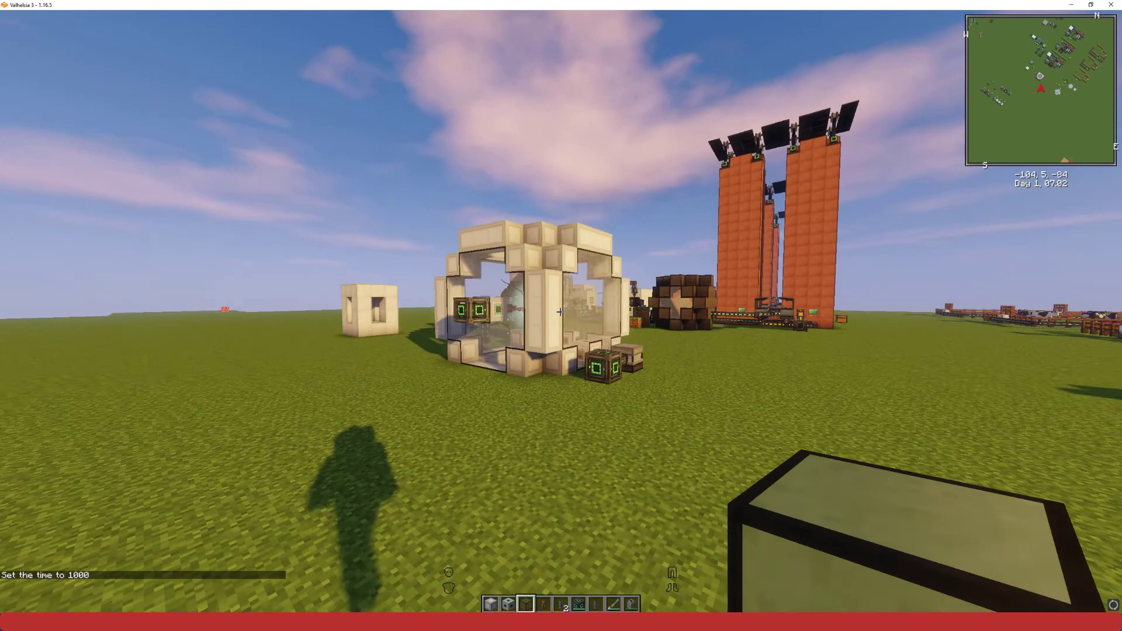
mouse_move(561, 311)
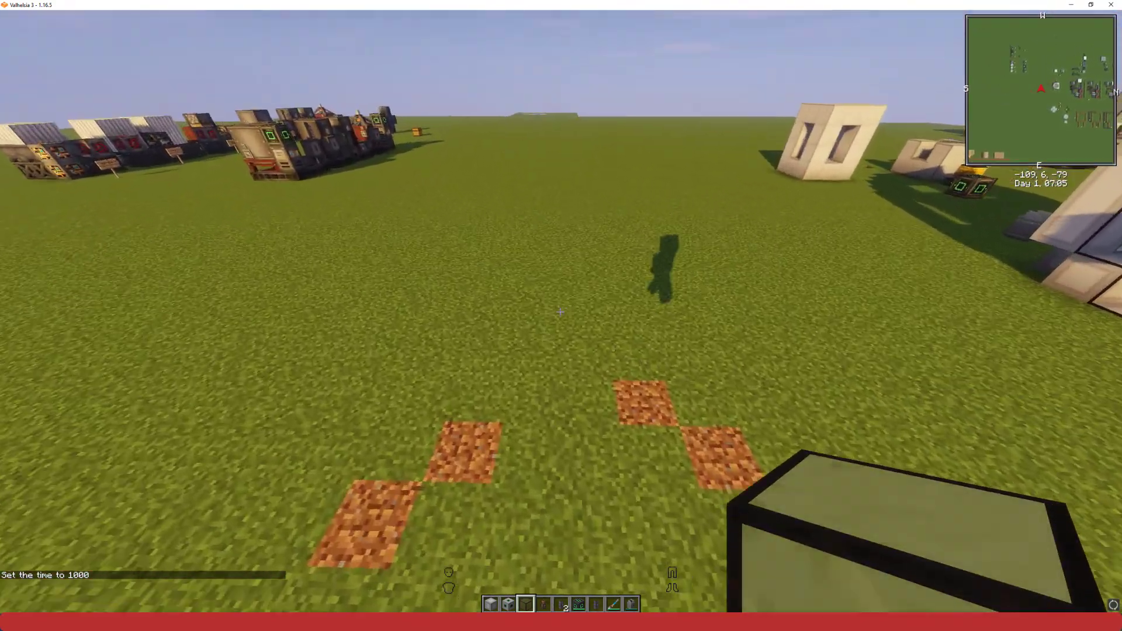
mouse_move(561, 311)
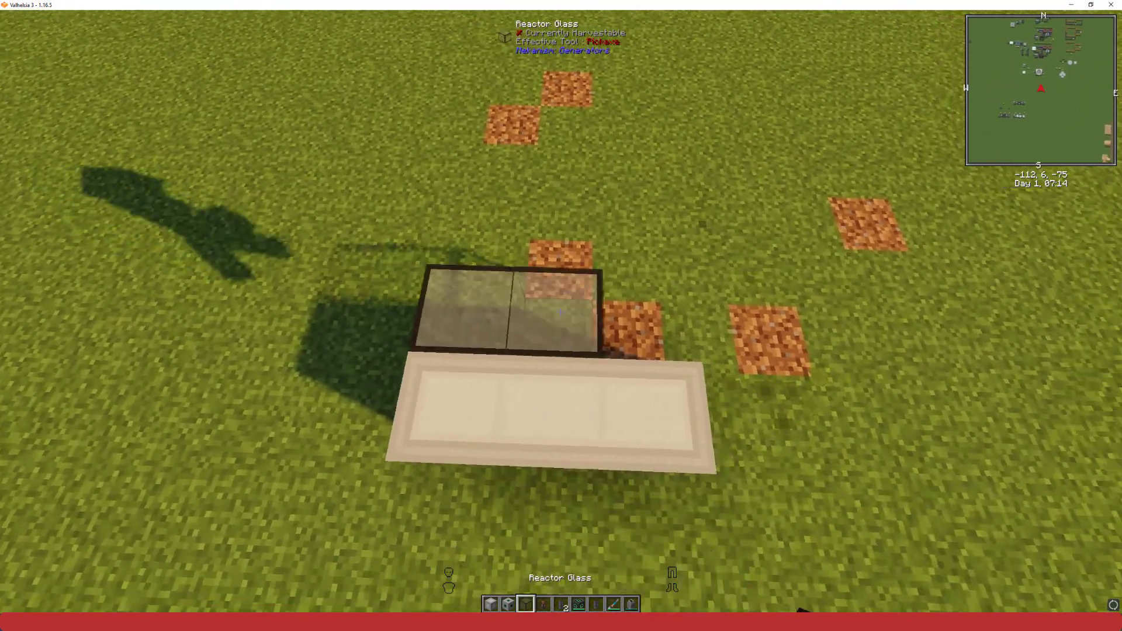
mouse_move(561, 316)
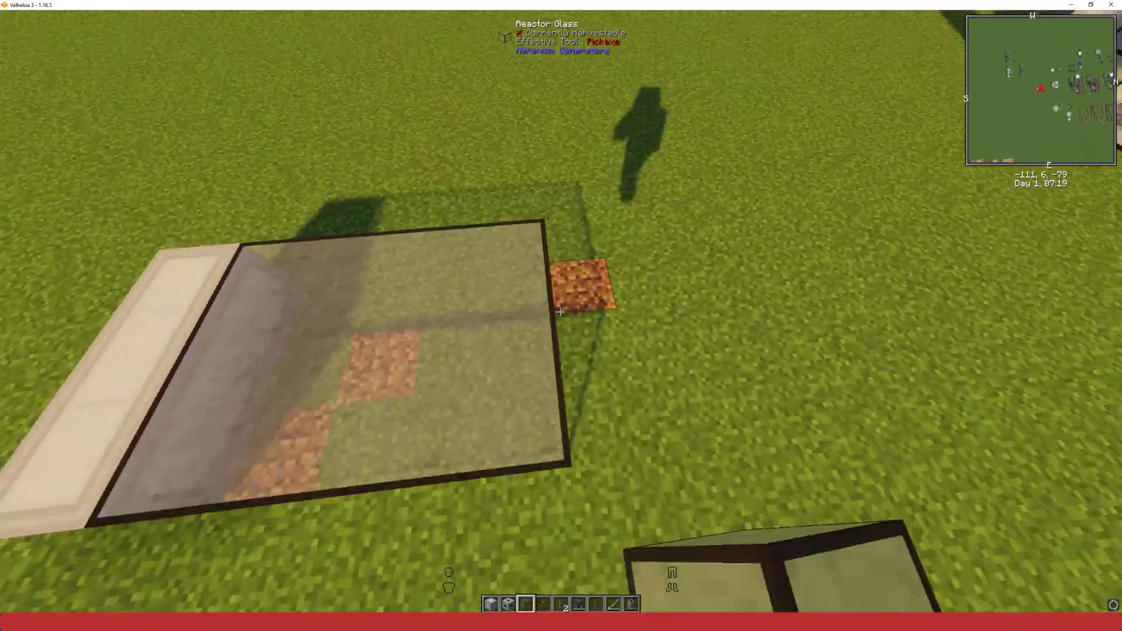
mouse_move(562, 316)
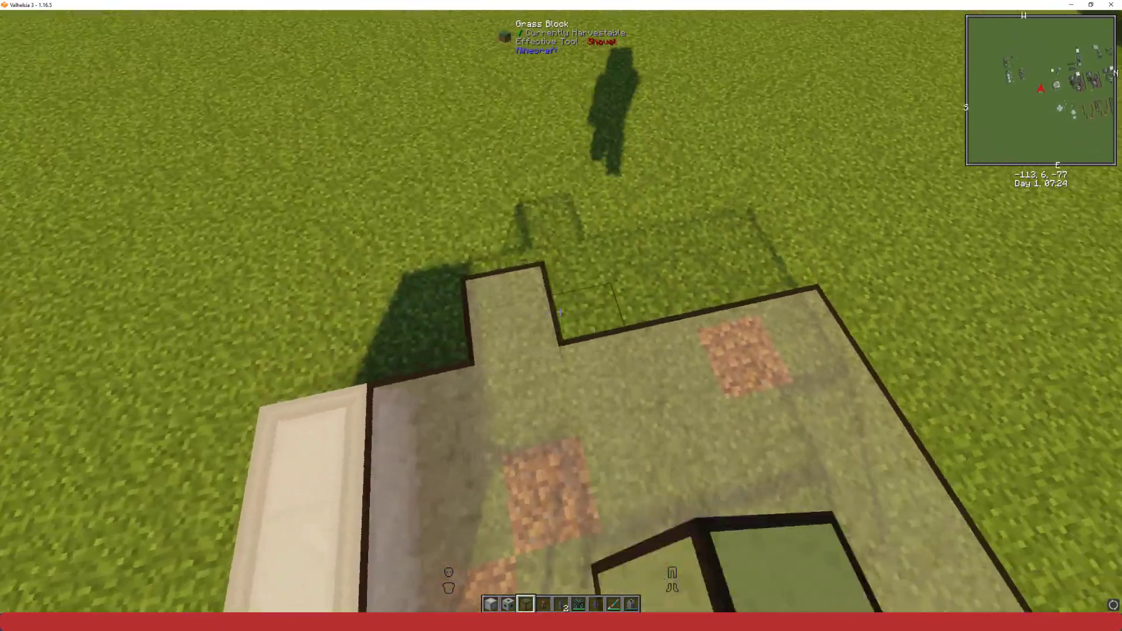
mouse_move(561, 314)
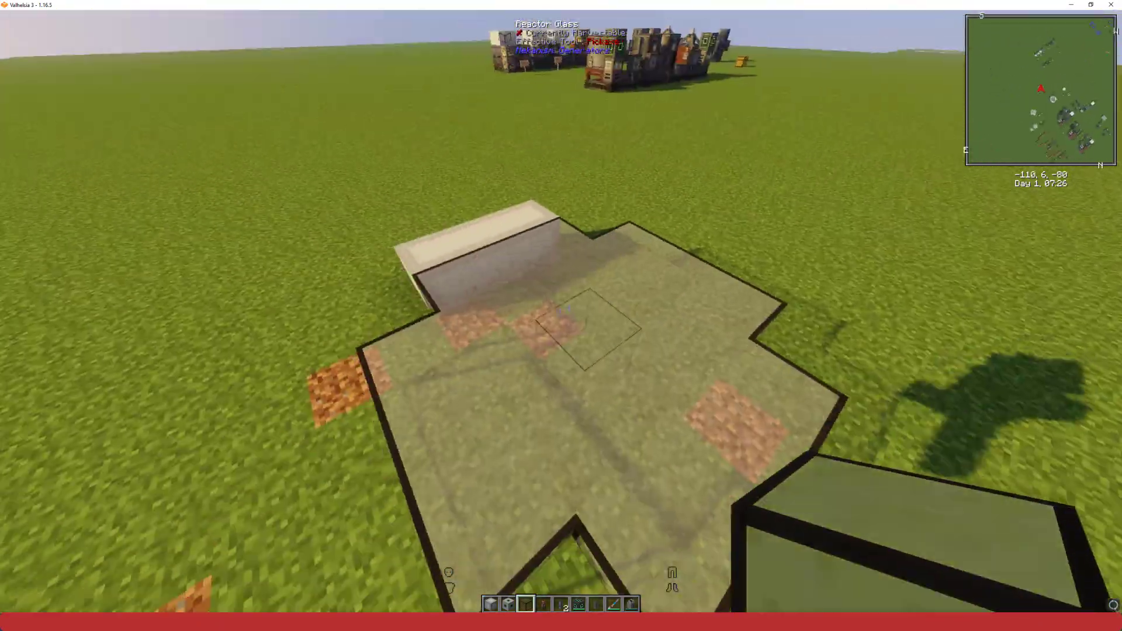
mouse_move(561, 315)
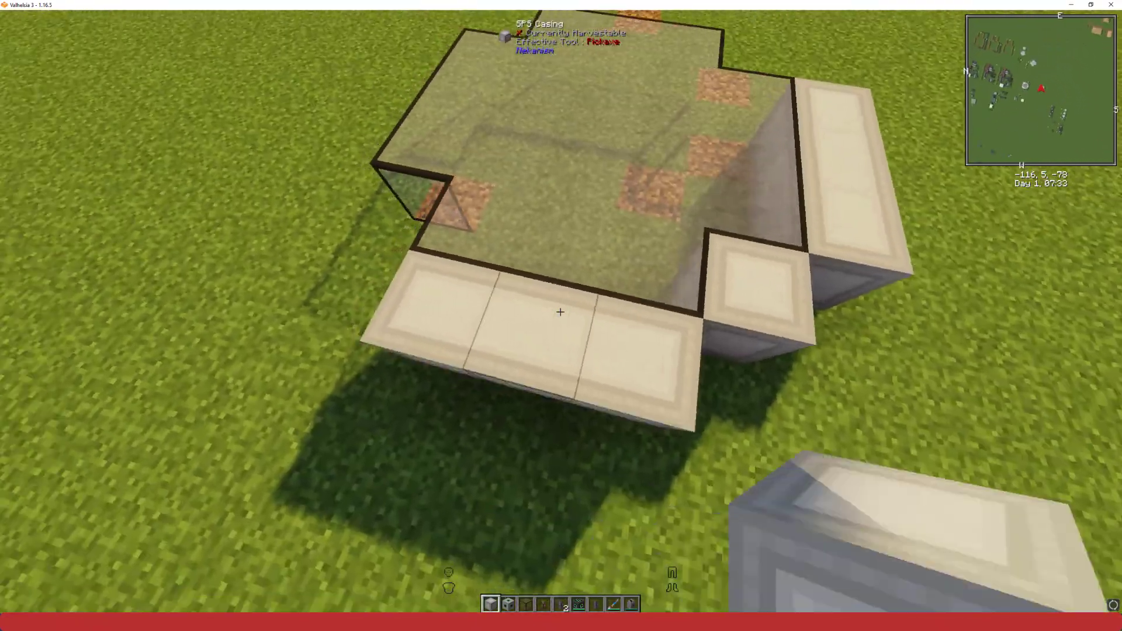
mouse_move(561, 311)
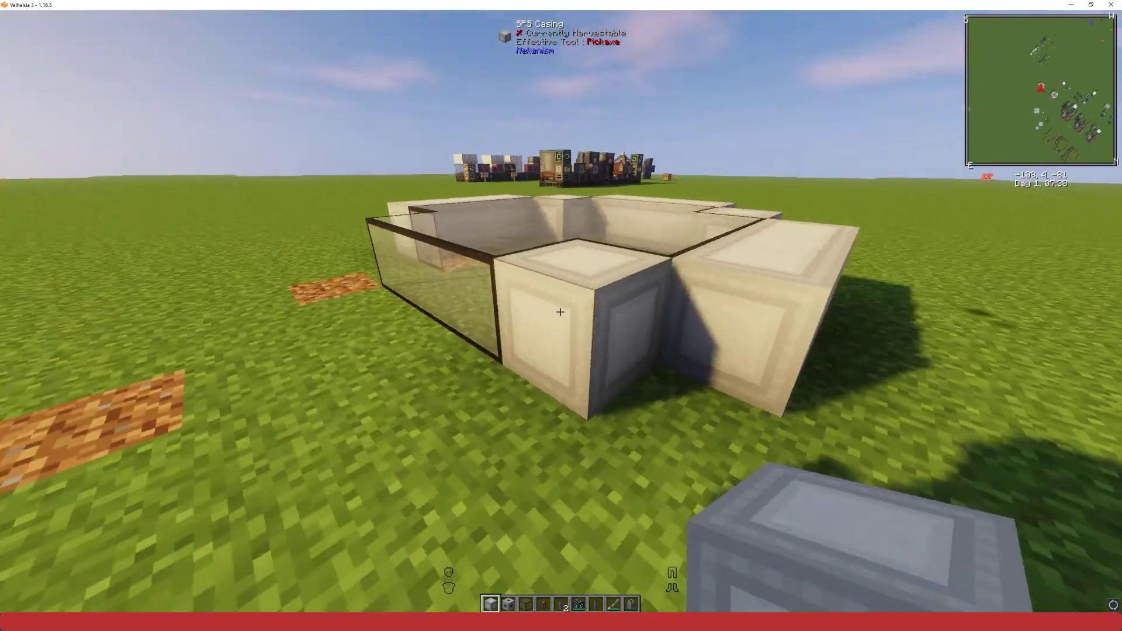
mouse_move(562, 312)
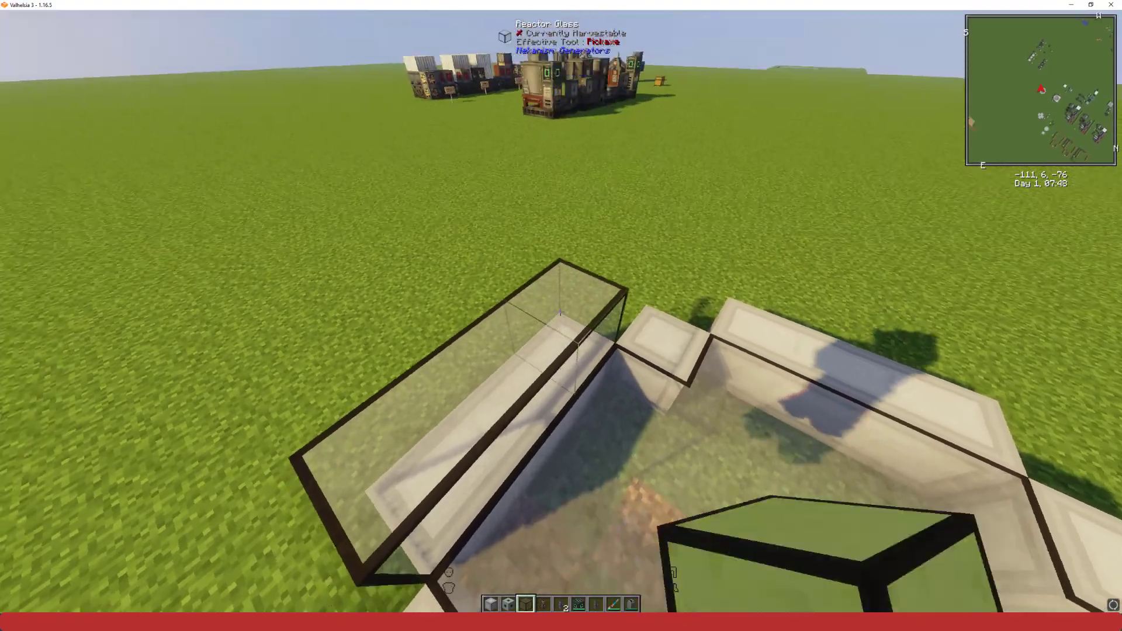
mouse_move(561, 316)
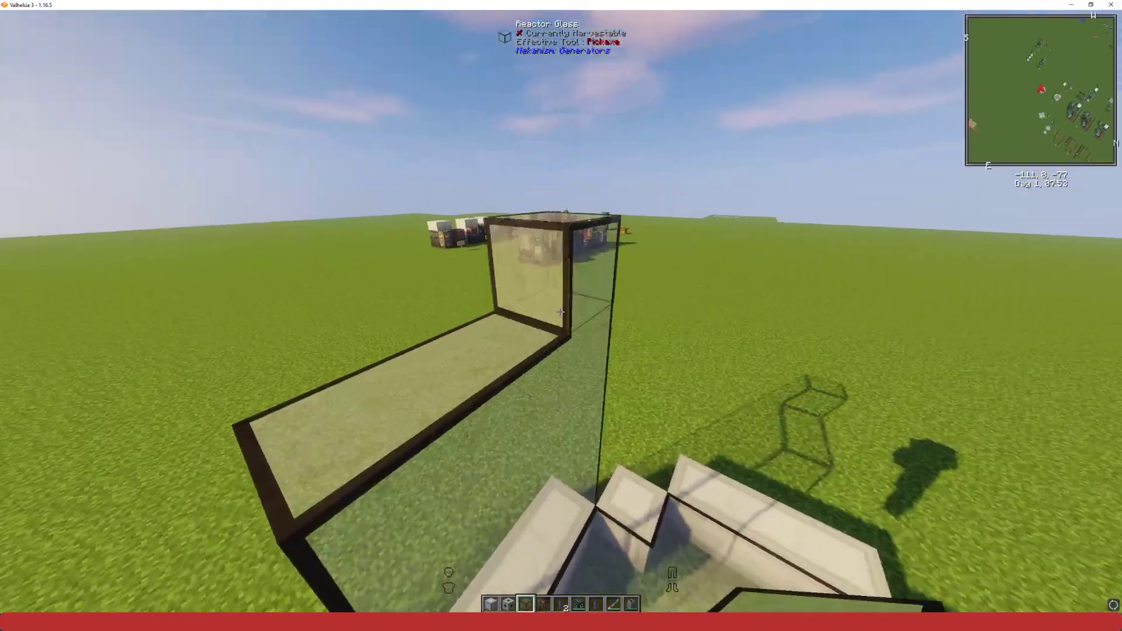
mouse_move(561, 312)
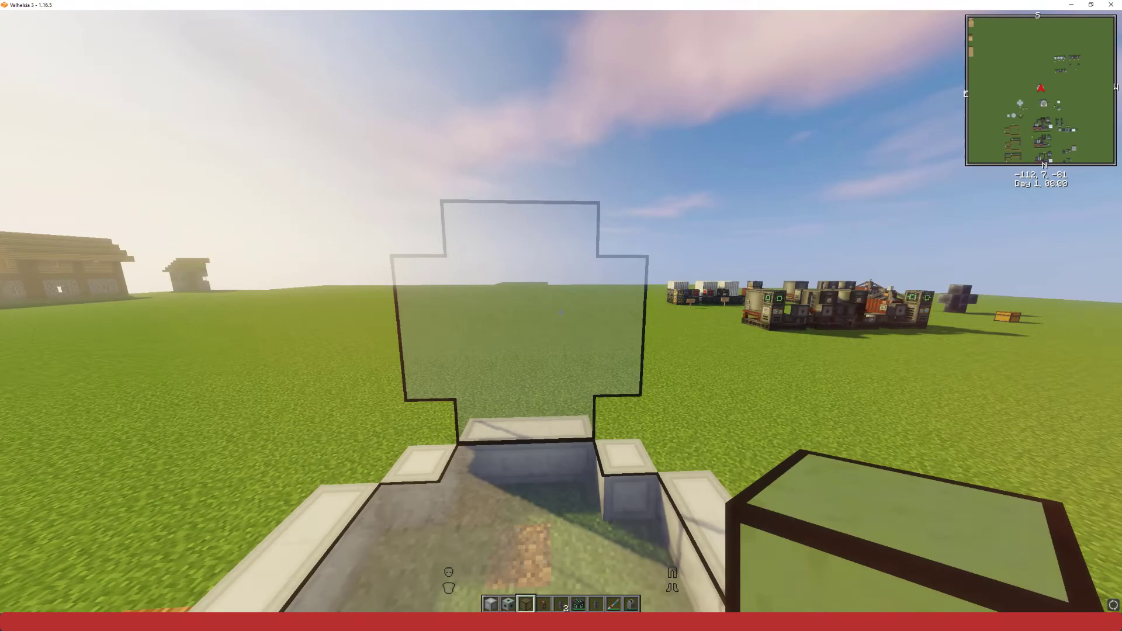
mouse_move(561, 312)
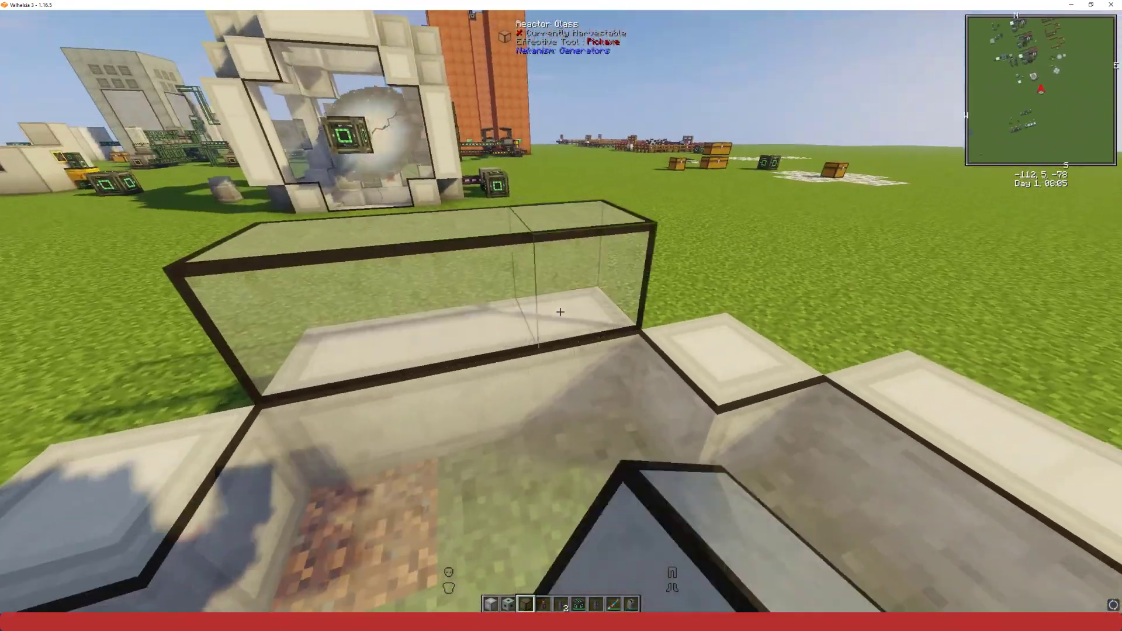
mouse_move(561, 311)
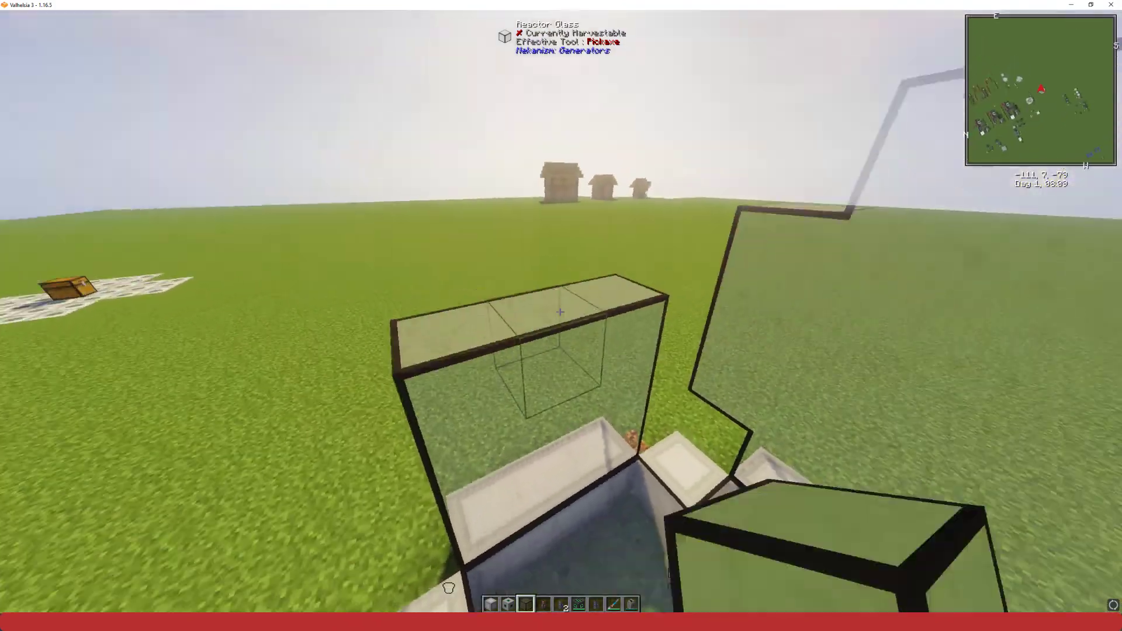
mouse_move(561, 311)
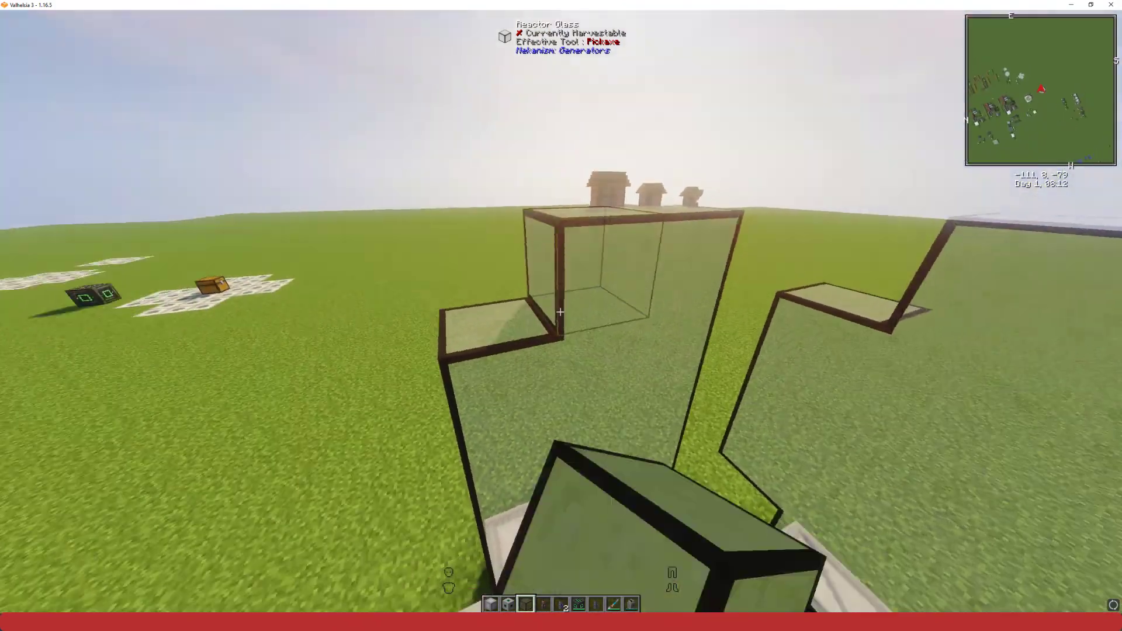
mouse_move(560, 311)
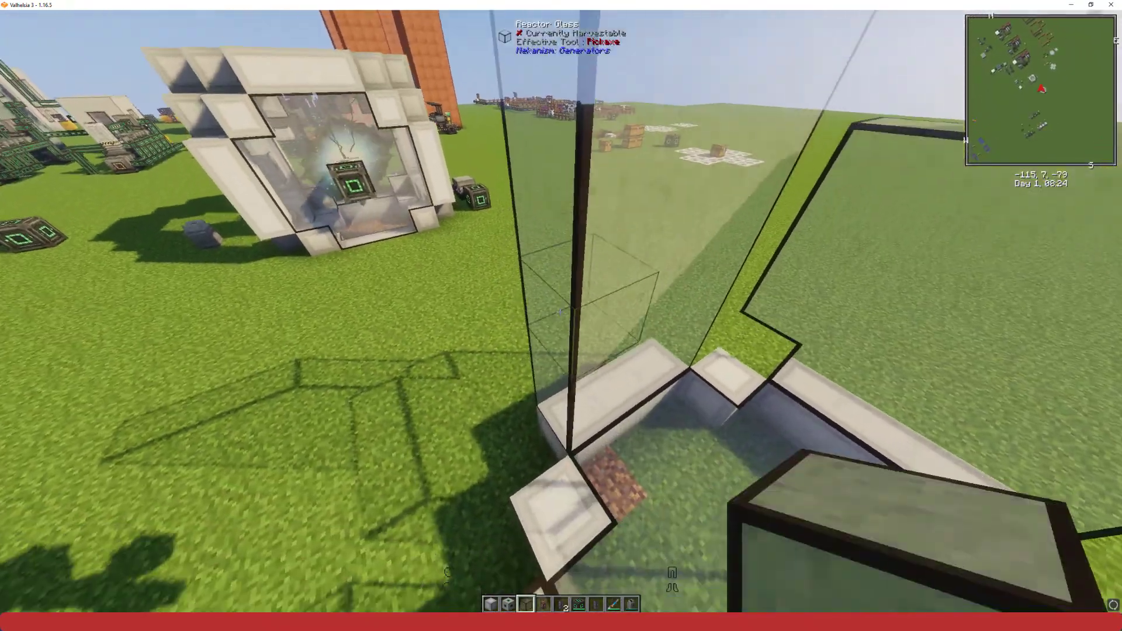
mouse_move(561, 316)
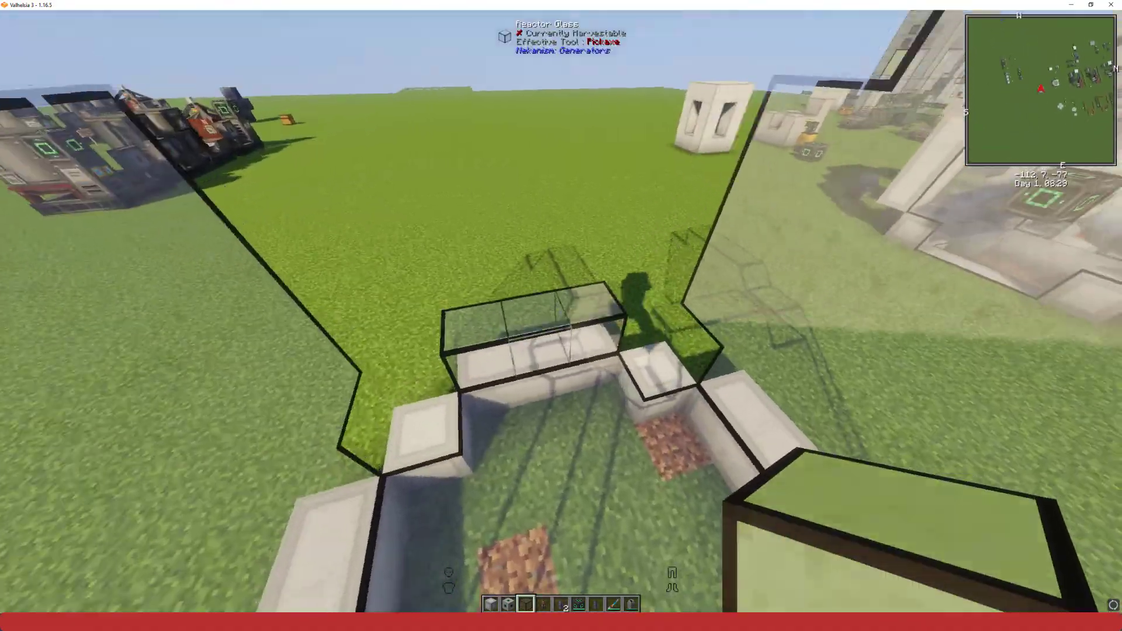
mouse_move(561, 316)
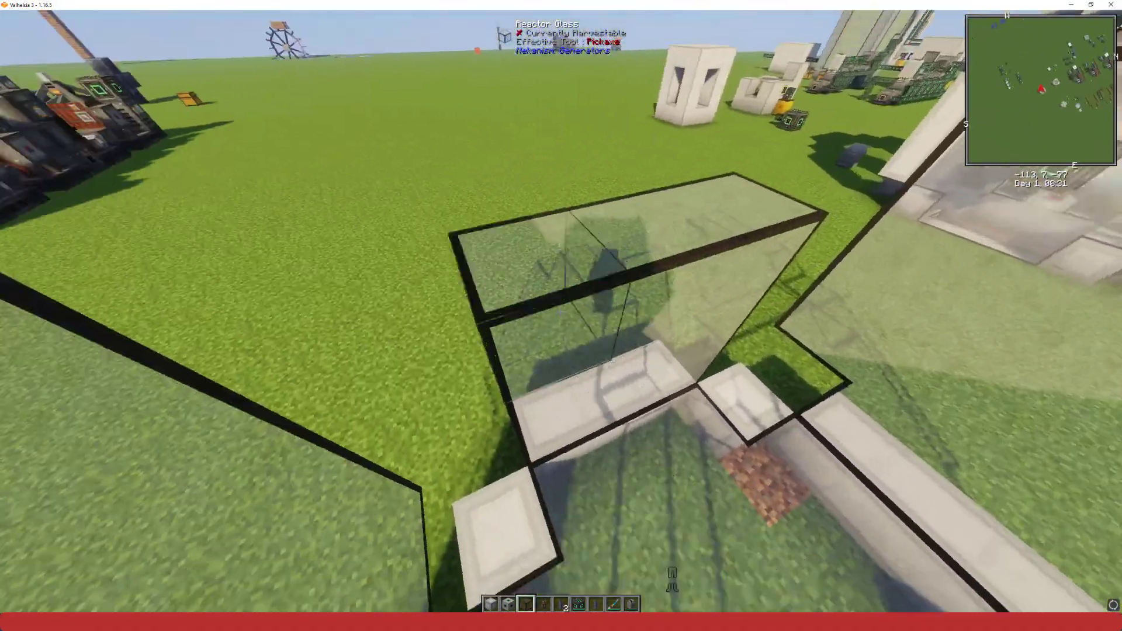
mouse_move(561, 316)
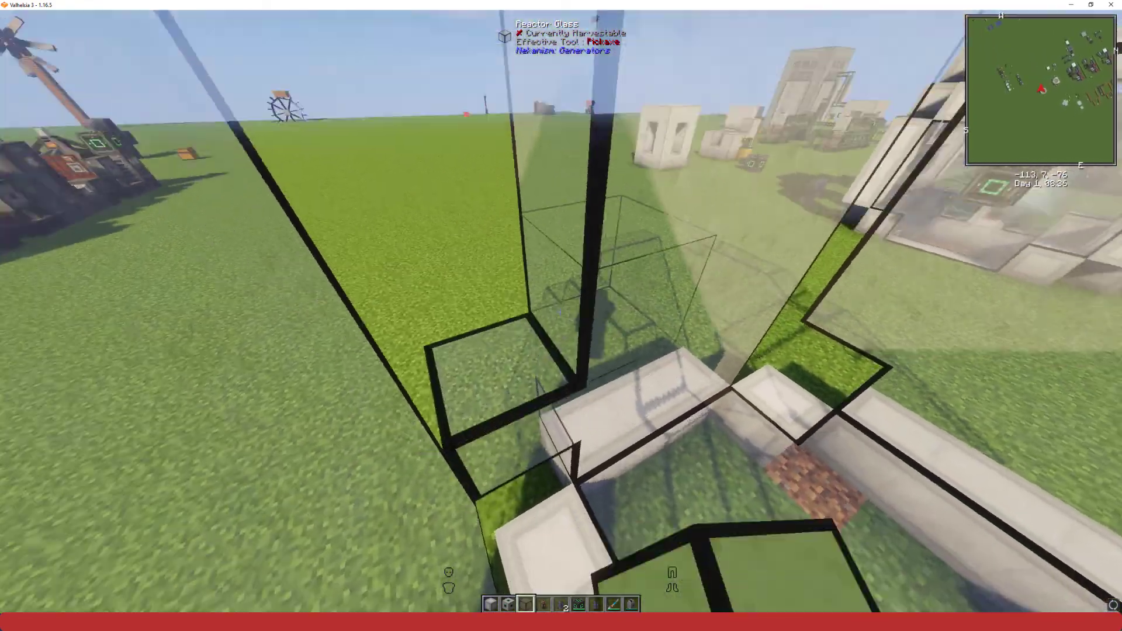
mouse_move(561, 316)
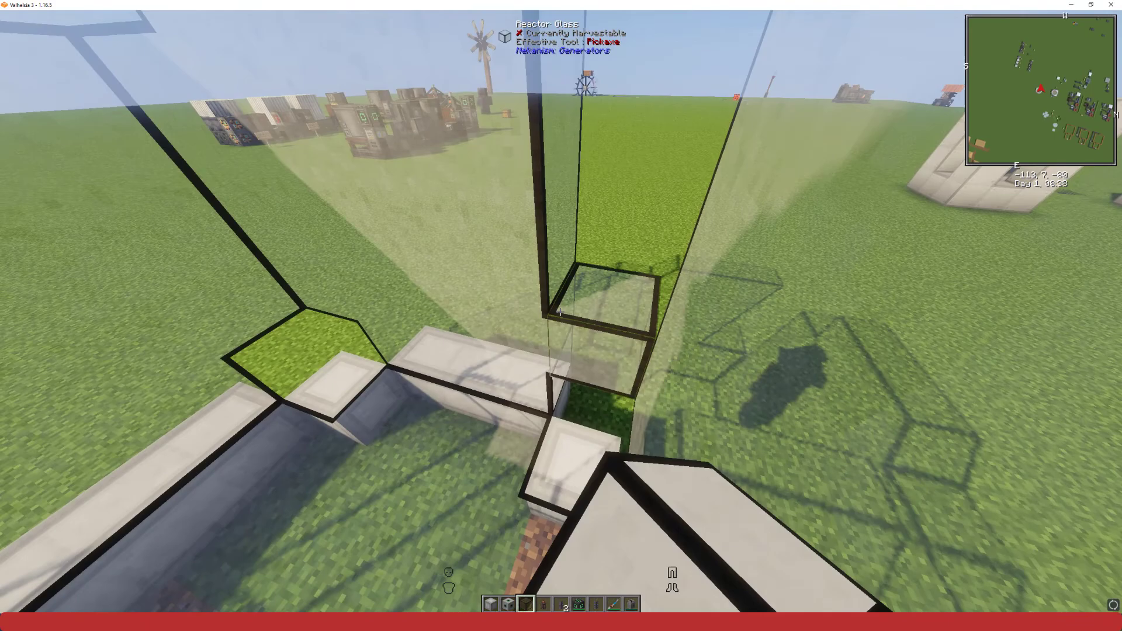
mouse_move(561, 316)
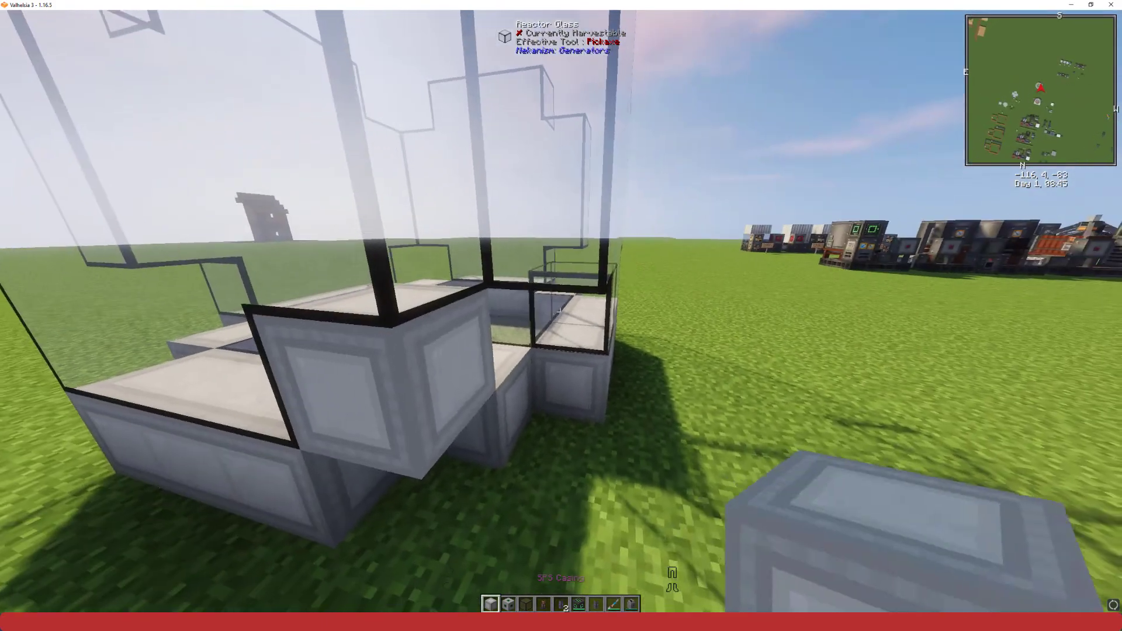
mouse_move(561, 311)
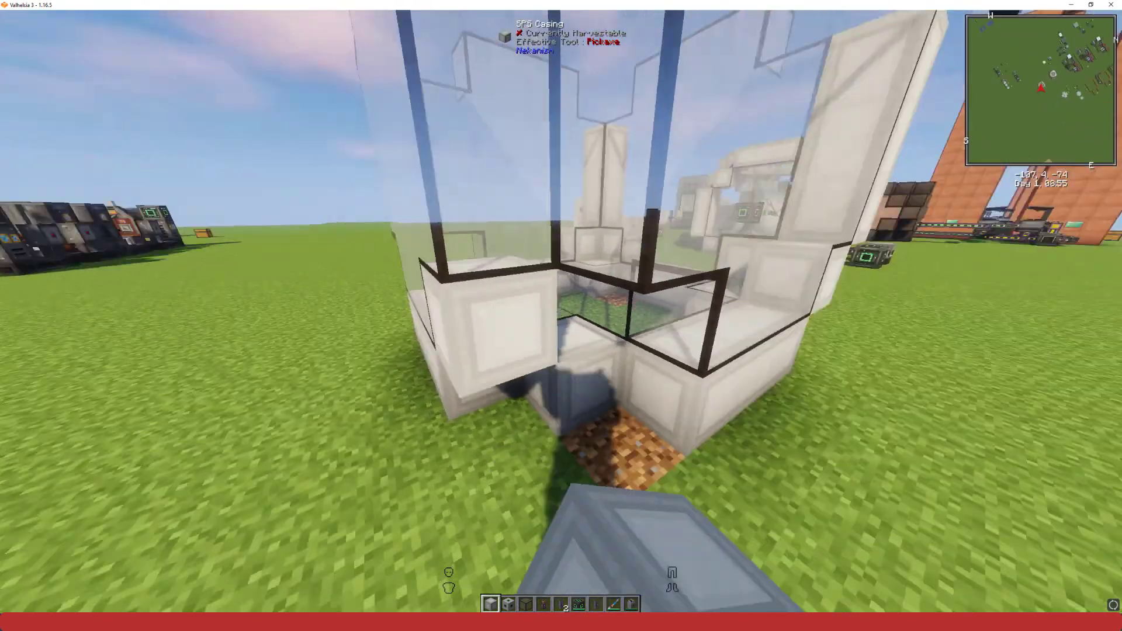
mouse_move(561, 311)
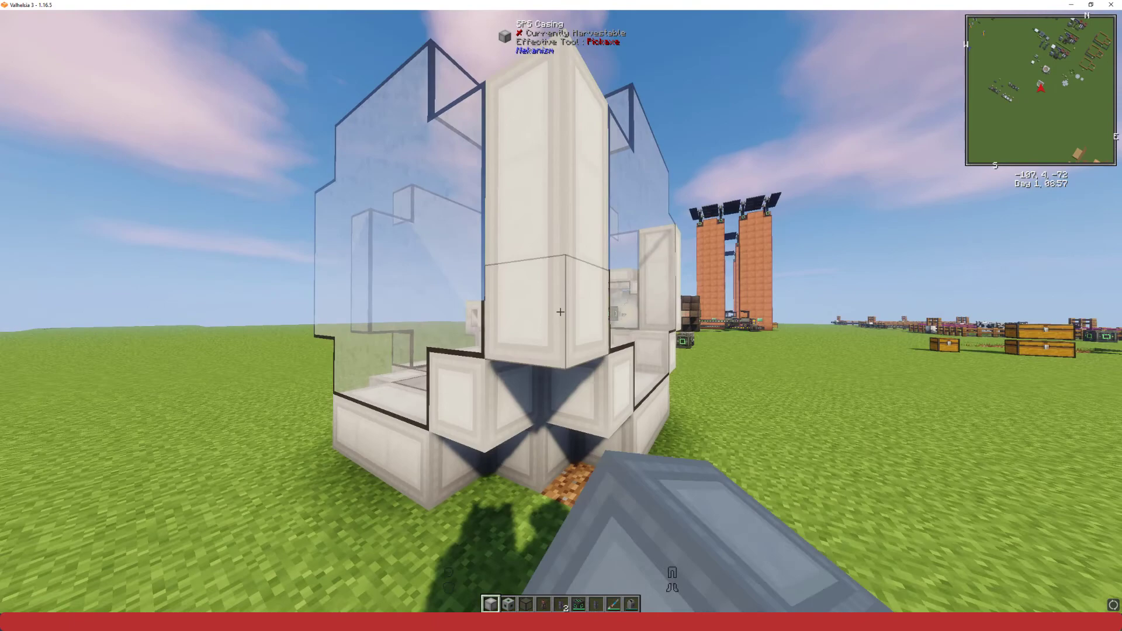
mouse_move(561, 312)
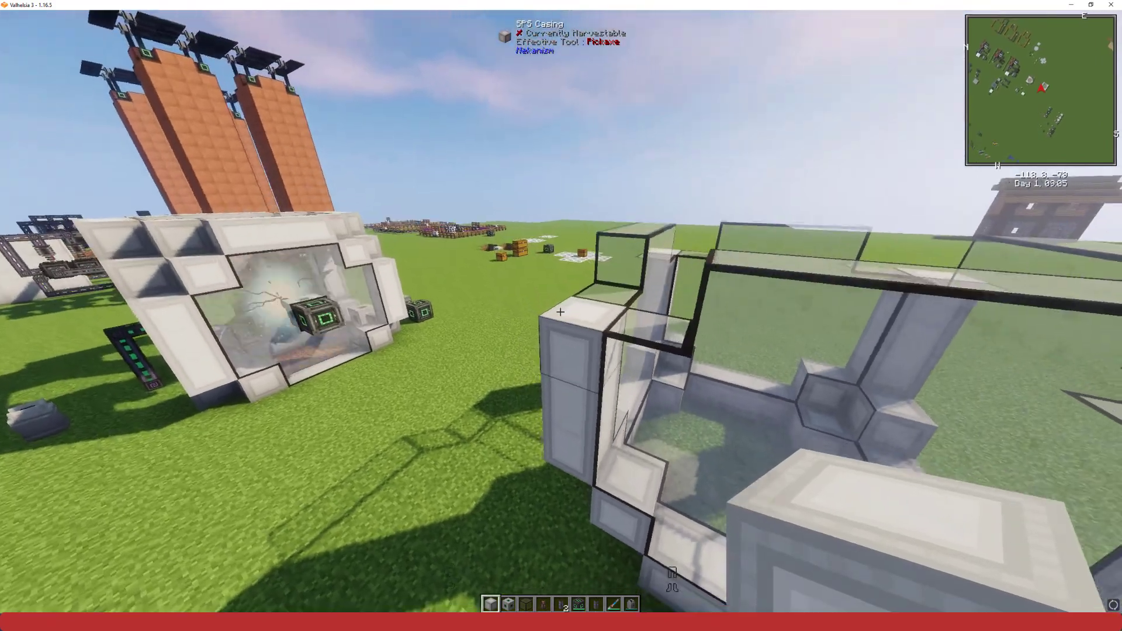
mouse_move(562, 311)
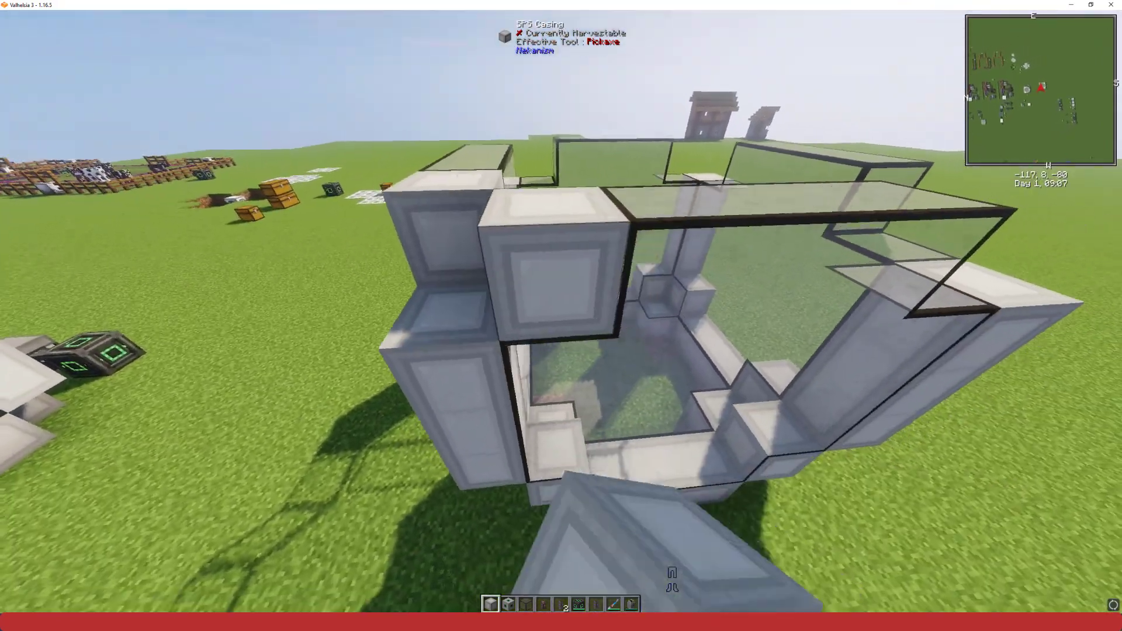
mouse_move(560, 311)
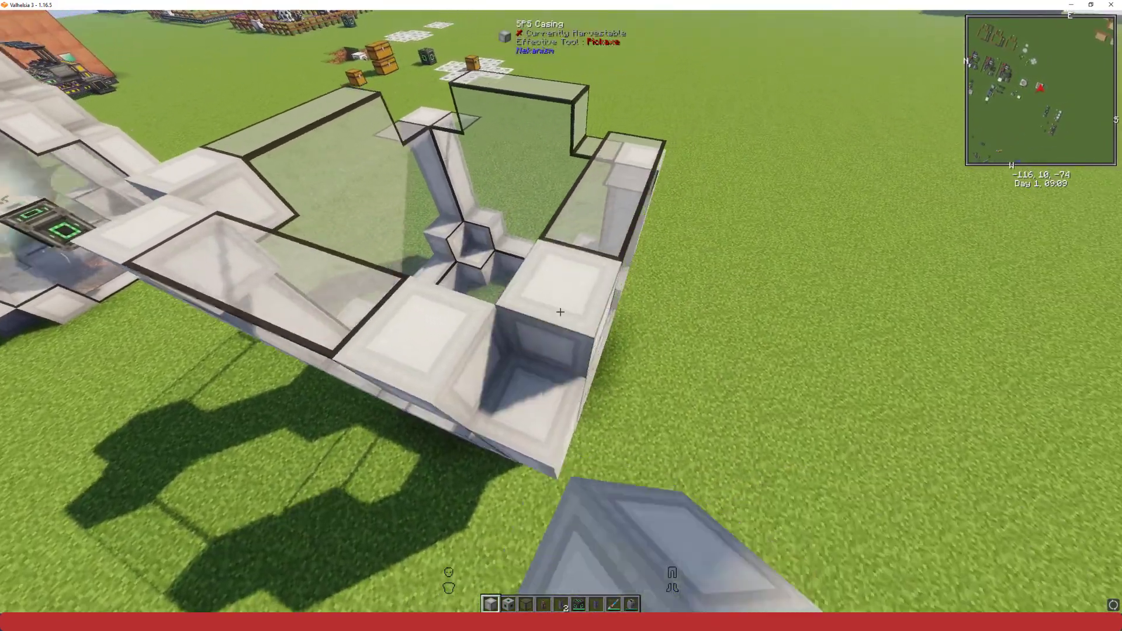
mouse_move(559, 311)
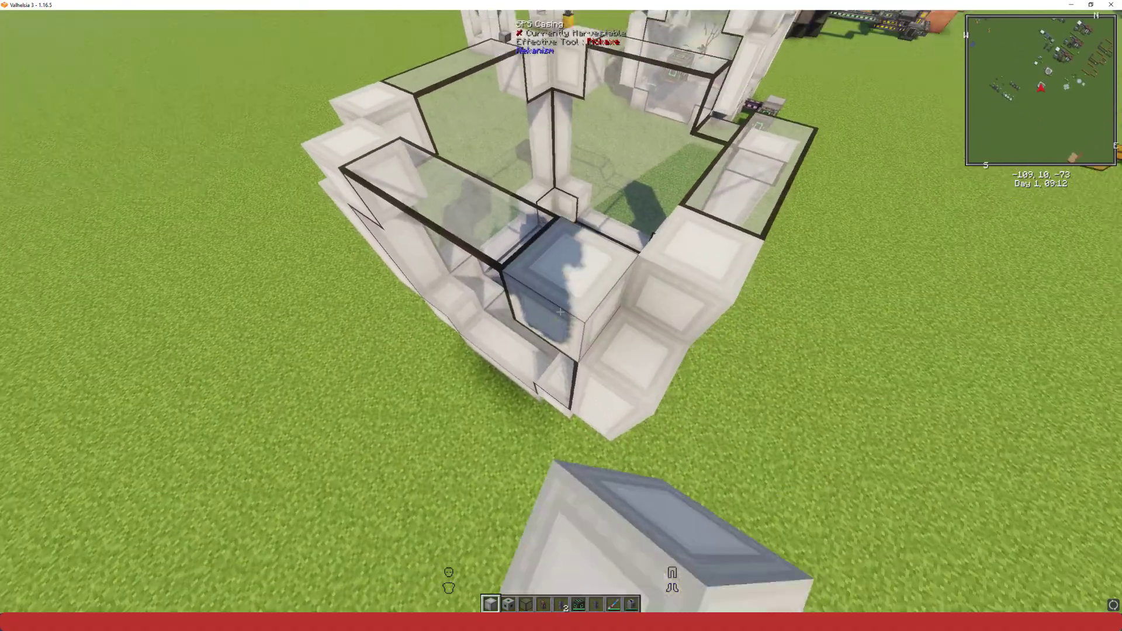
mouse_move(562, 316)
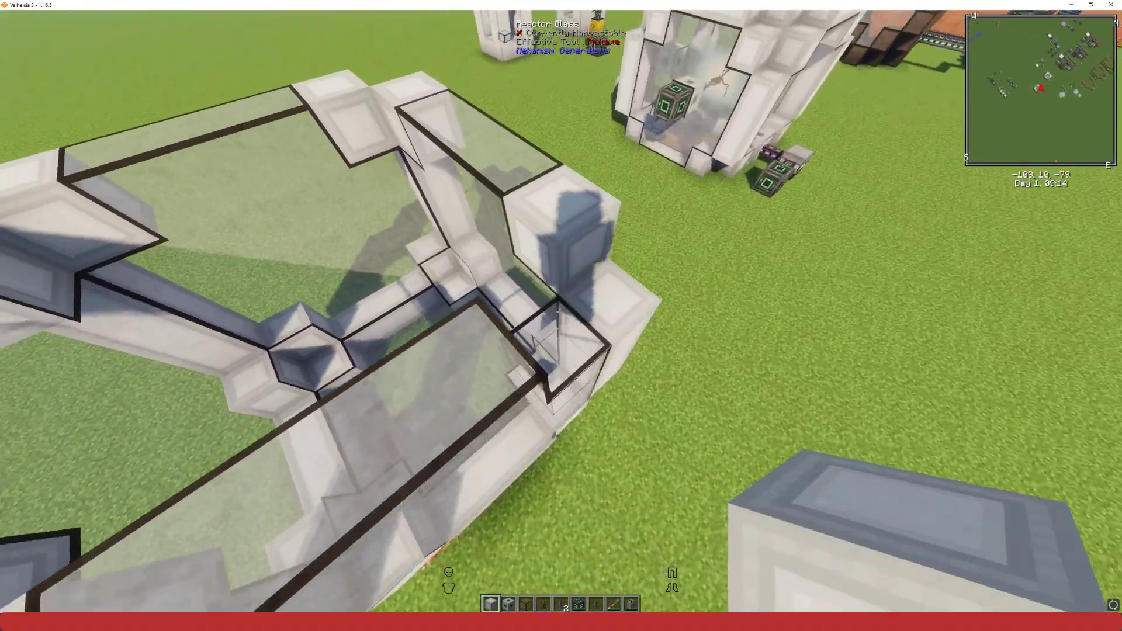
mouse_move(561, 315)
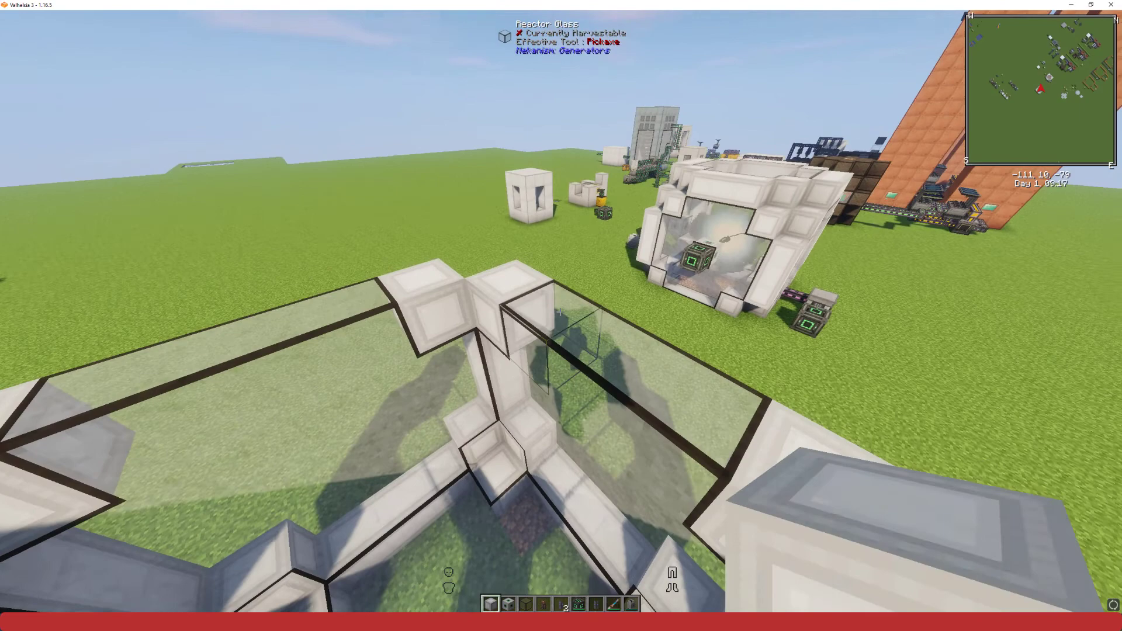
mouse_move(562, 311)
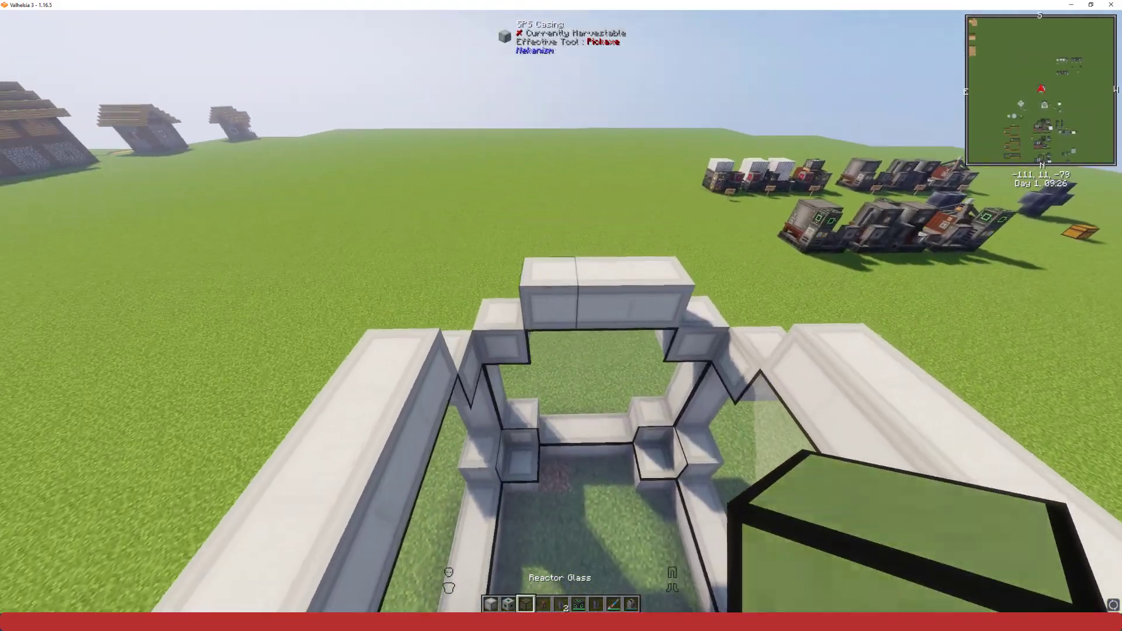
mouse_move(561, 313)
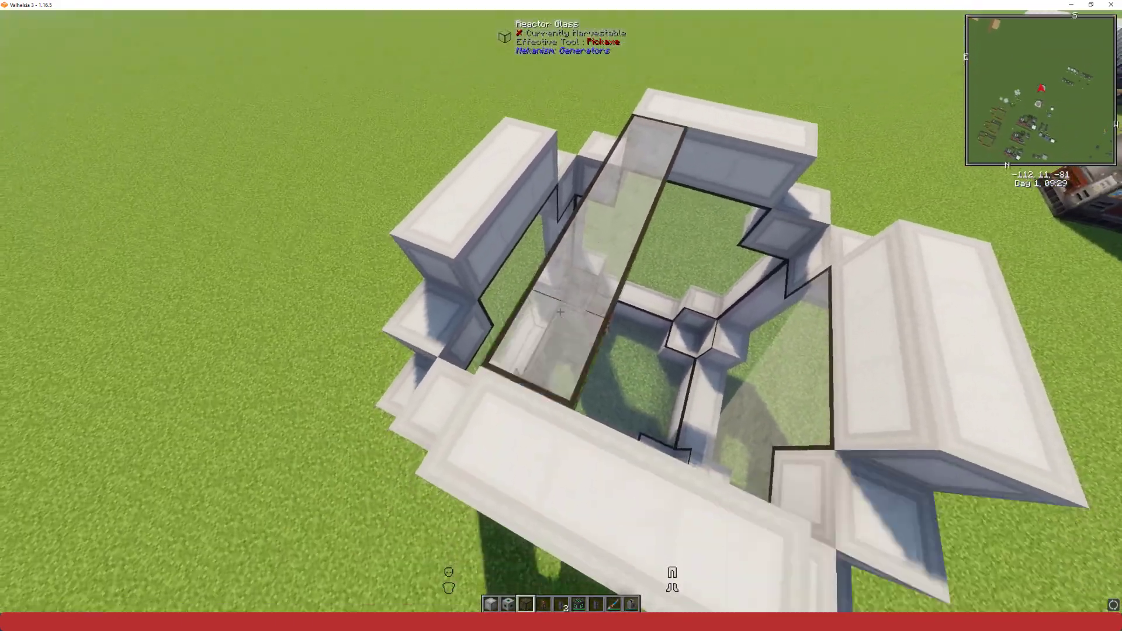
mouse_move(562, 315)
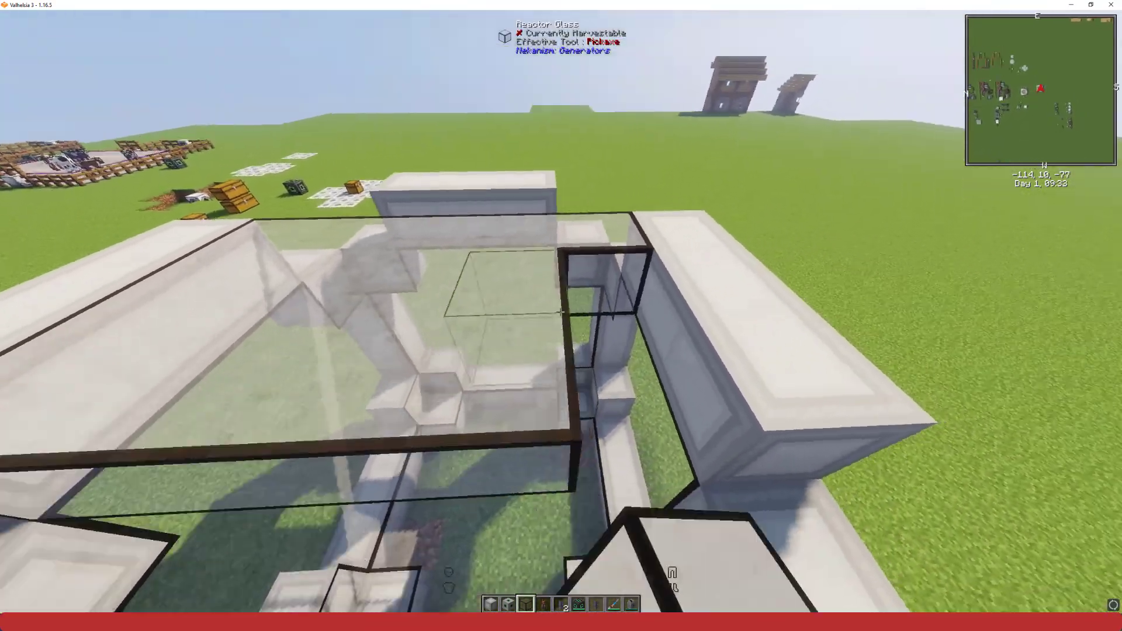
mouse_move(561, 315)
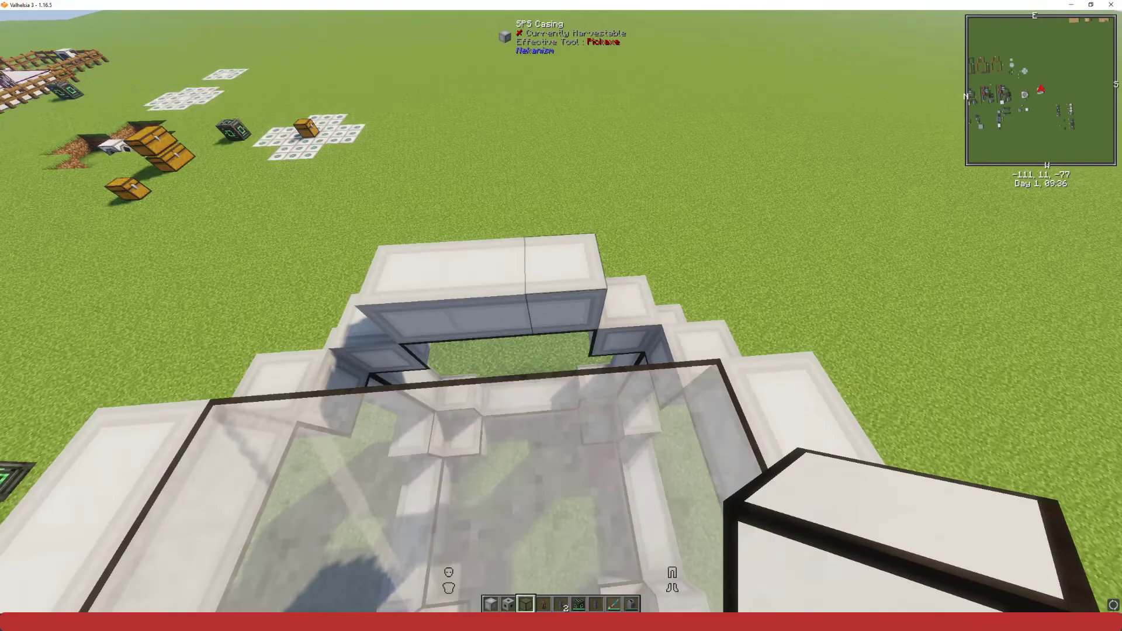
mouse_move(561, 312)
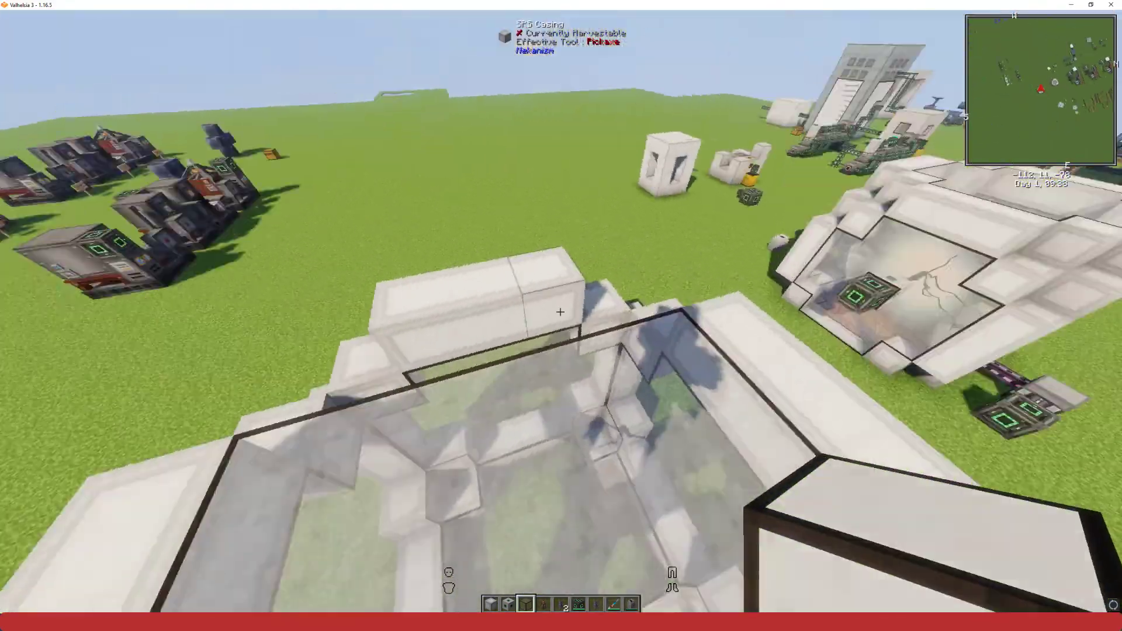
mouse_move(561, 312)
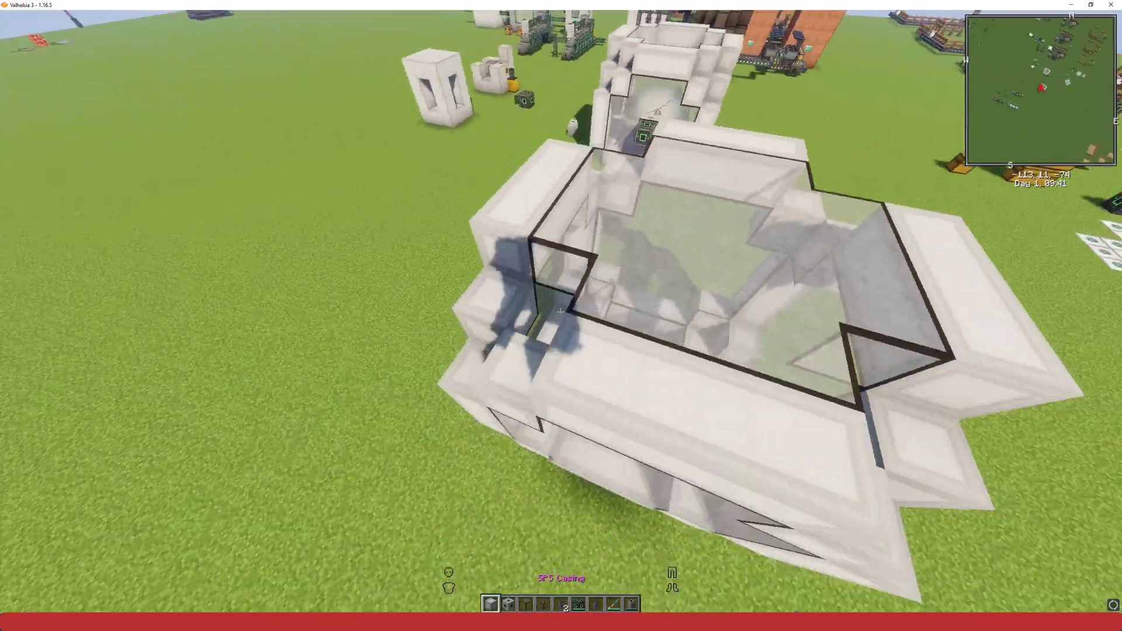
mouse_move(561, 308)
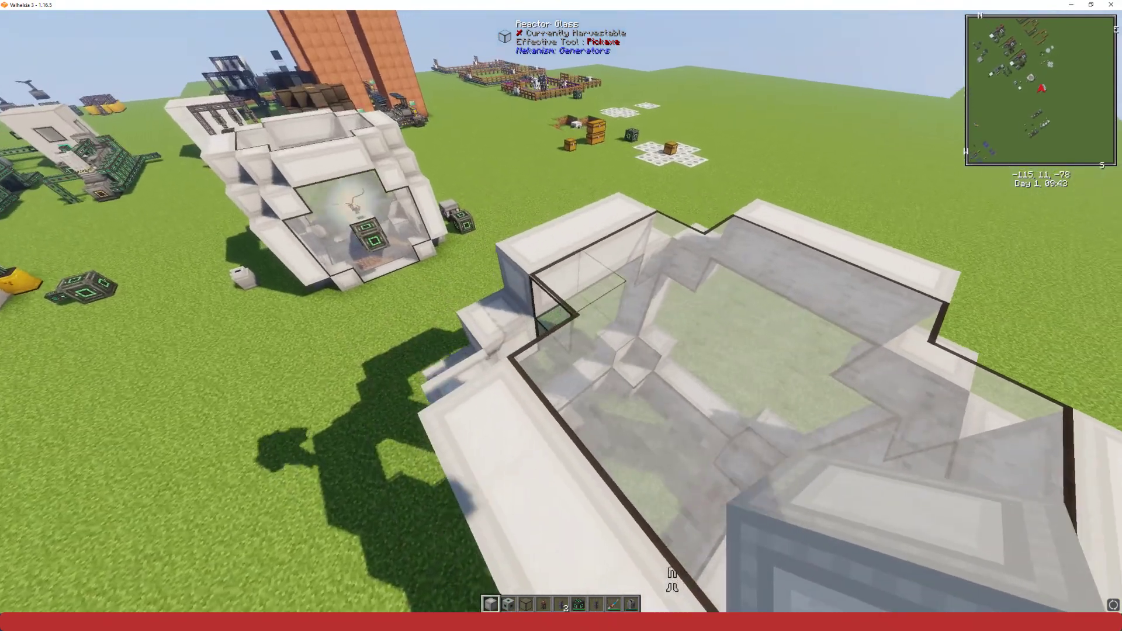
mouse_move(562, 315)
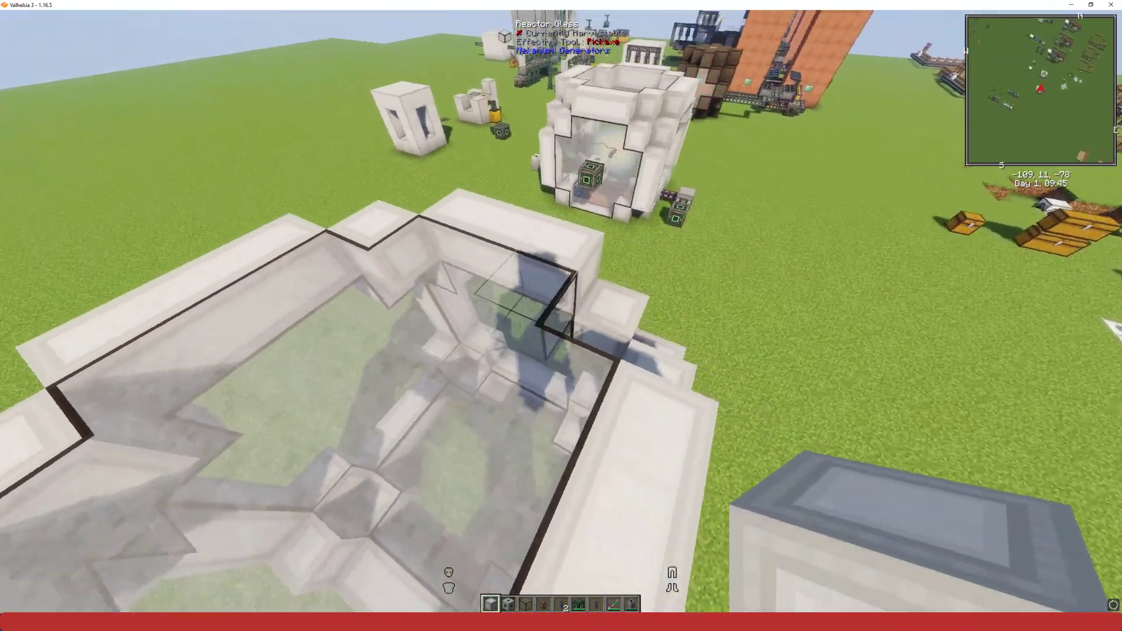
mouse_move(561, 316)
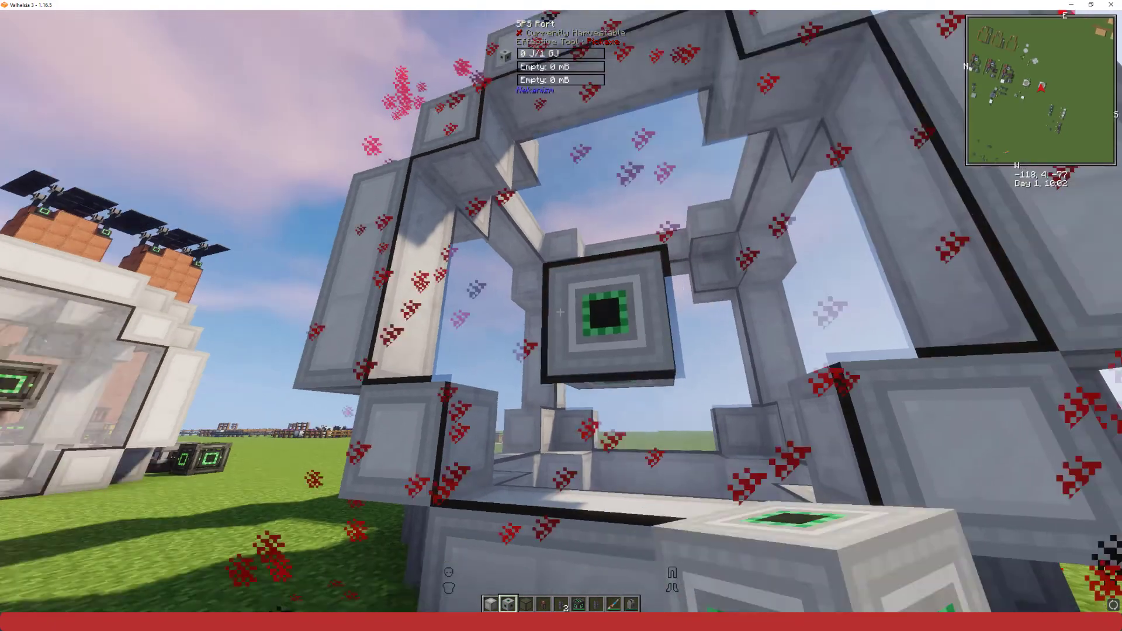
mouse_move(561, 312)
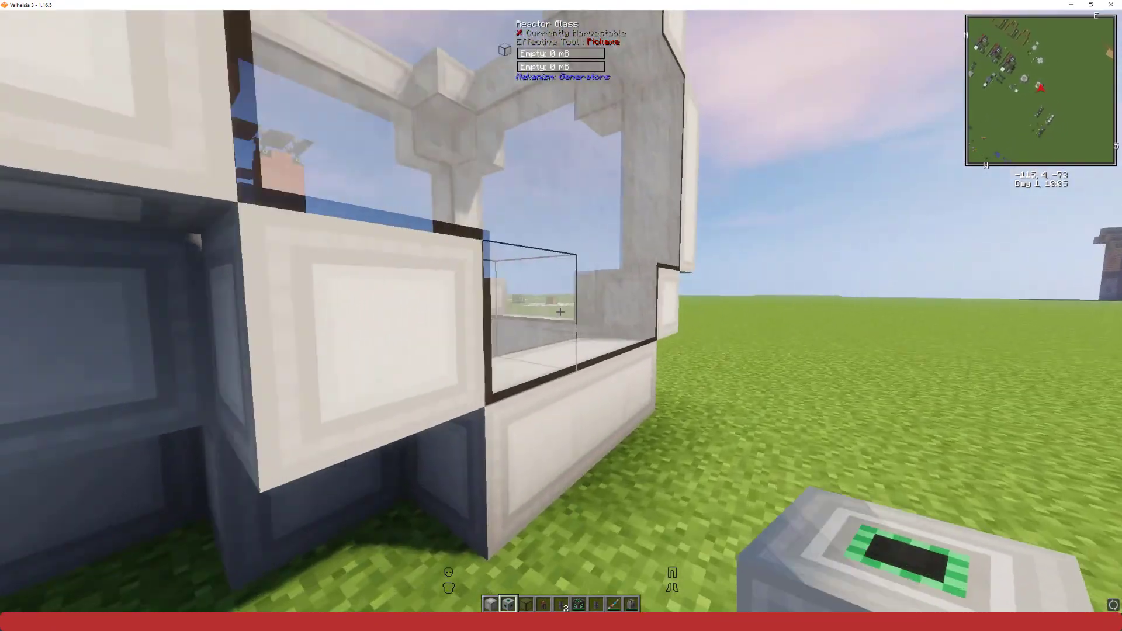
mouse_move(561, 311)
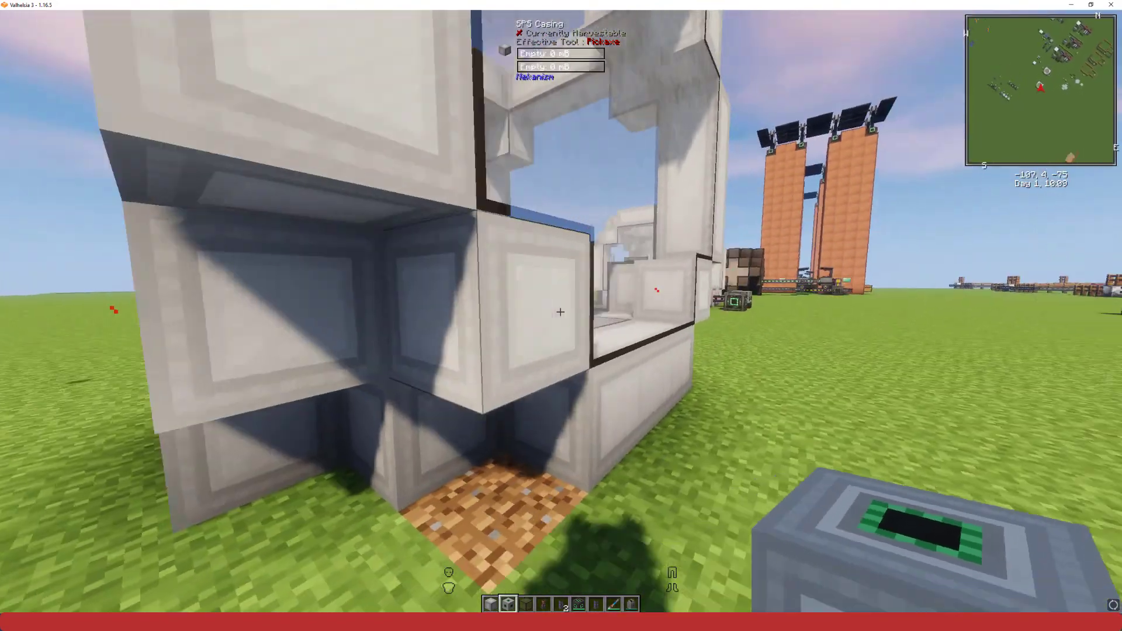
mouse_move(559, 311)
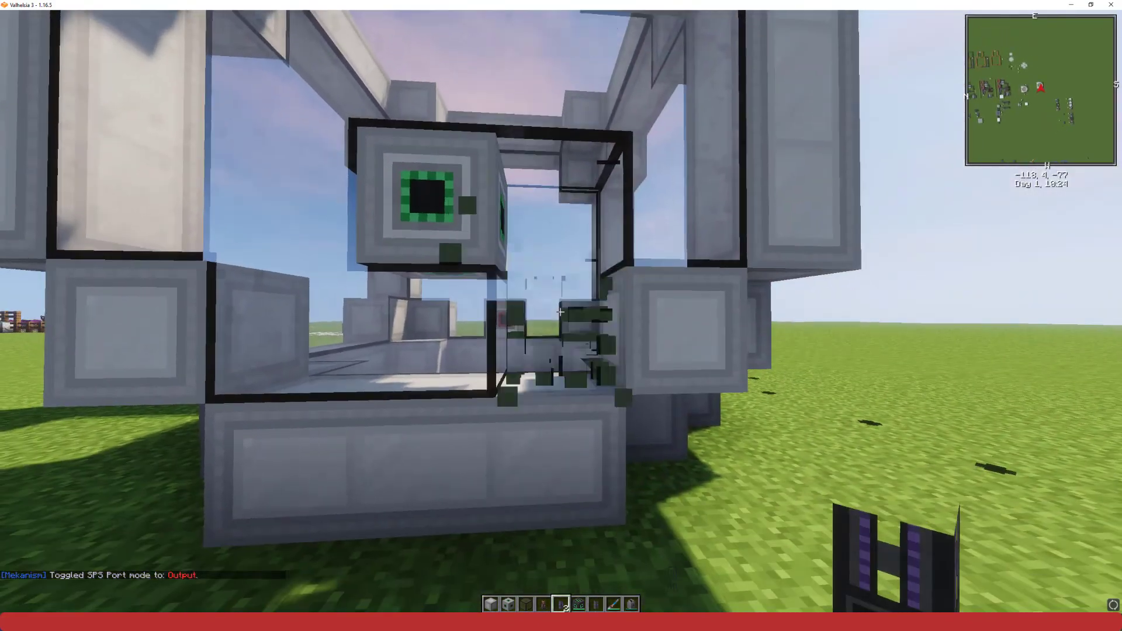
mouse_move(561, 315)
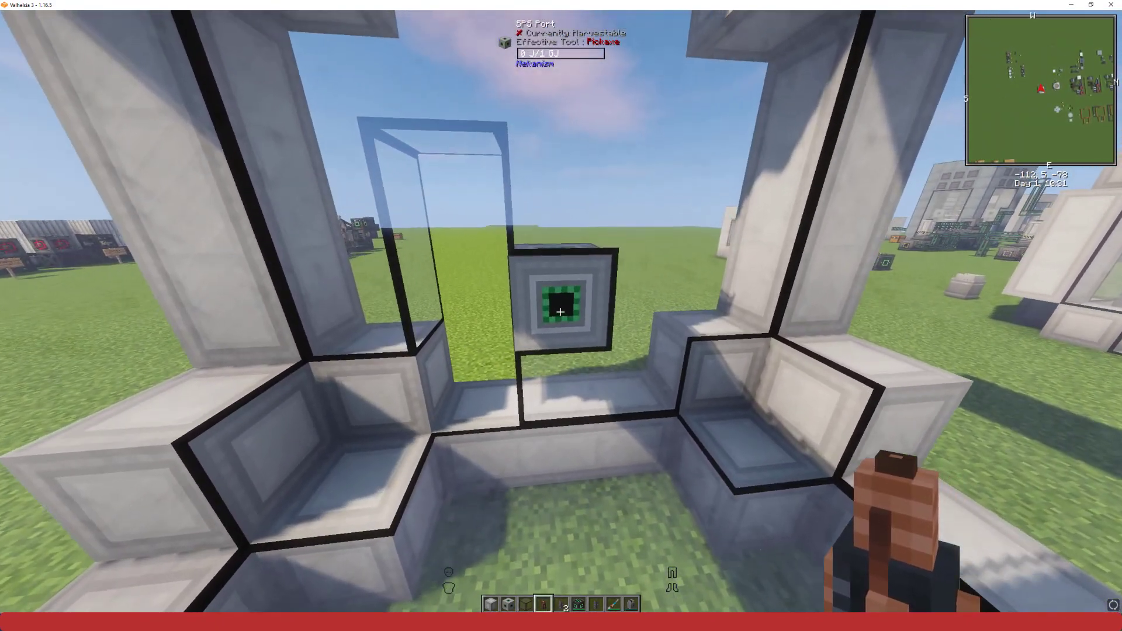
mouse_move(561, 311)
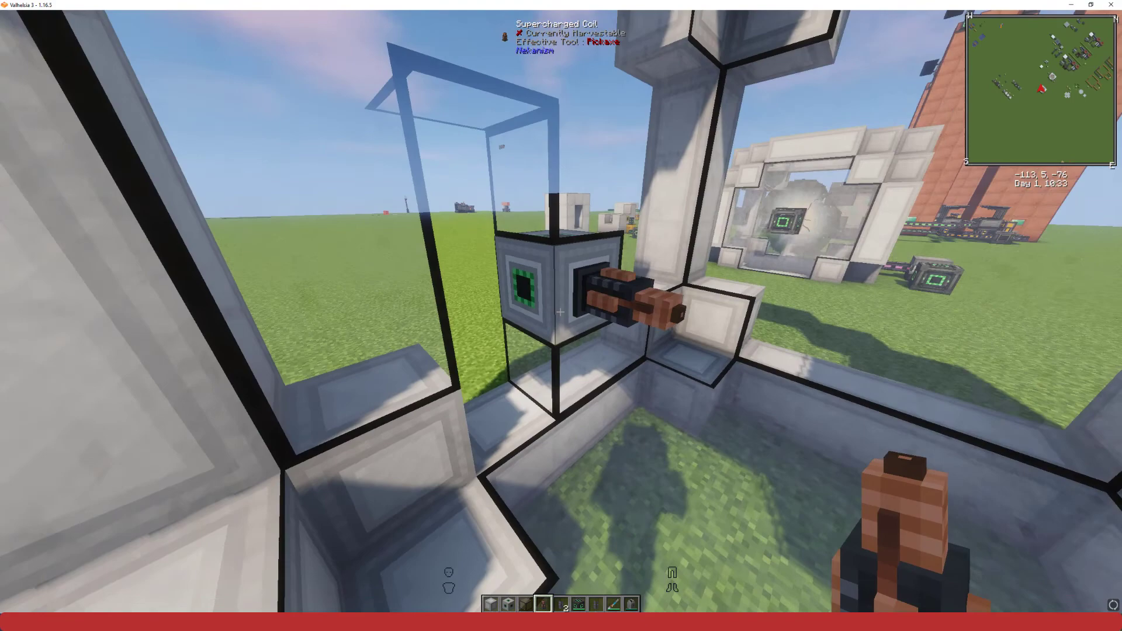
mouse_move(558, 311)
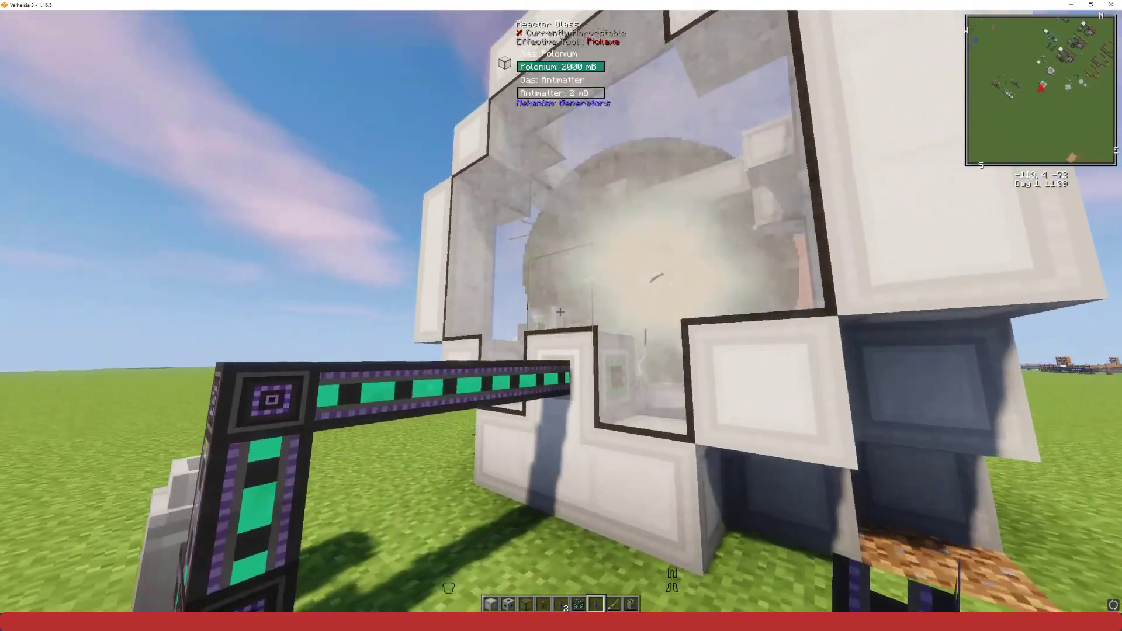
mouse_move(561, 312)
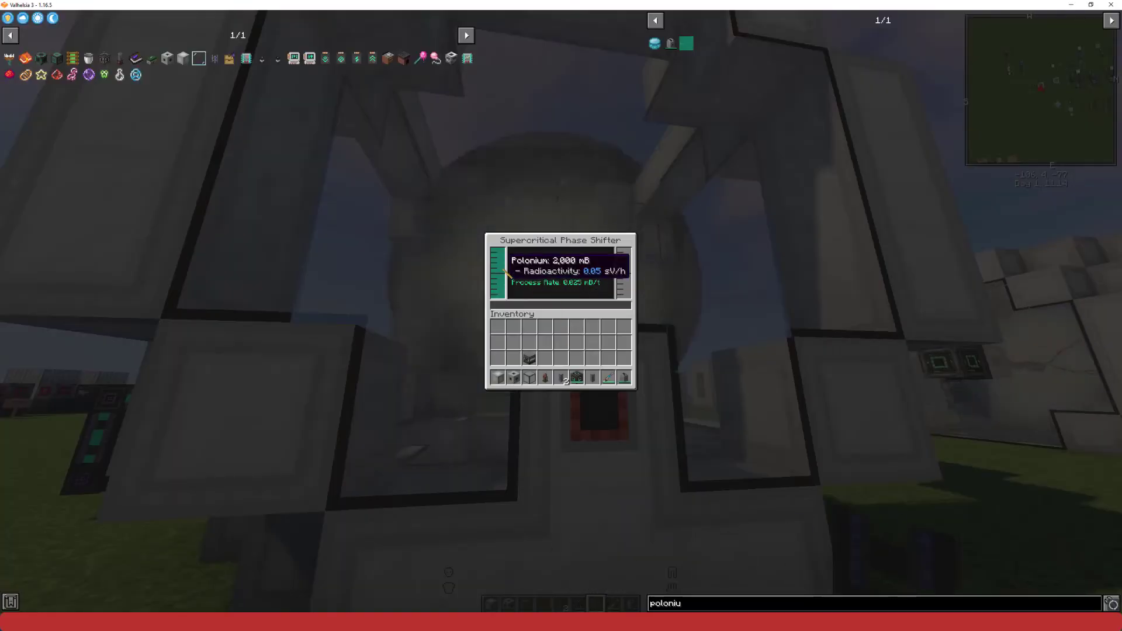
Step: Leave the Supercritical Phase Shifter screen after confirming it runs Active on 2000 mB polonium
key(Escape)
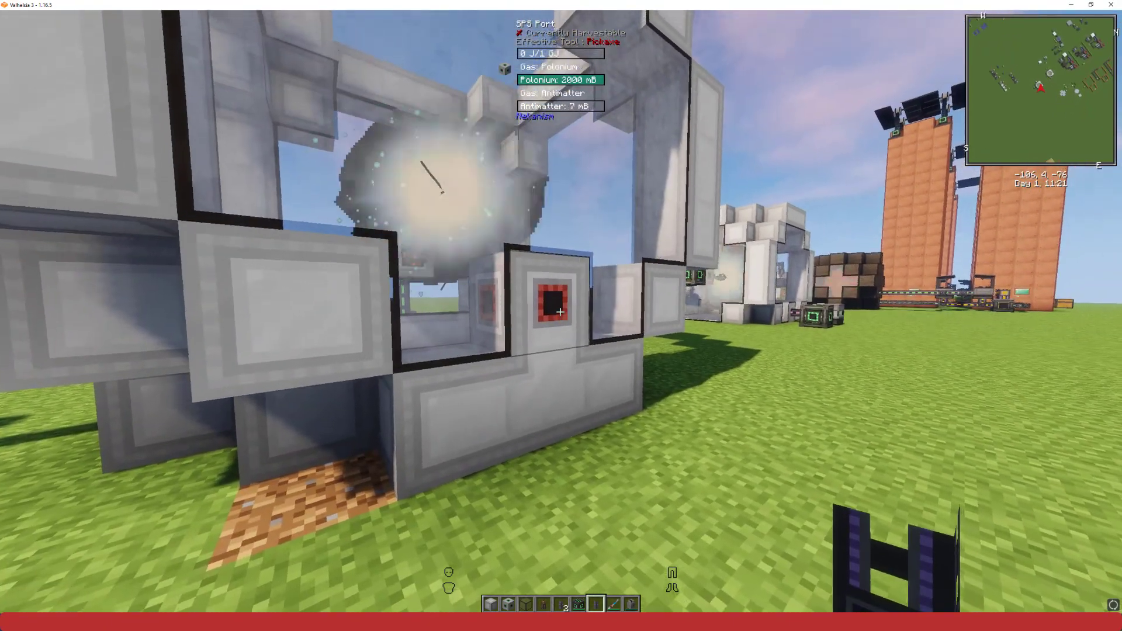
mouse_move(561, 312)
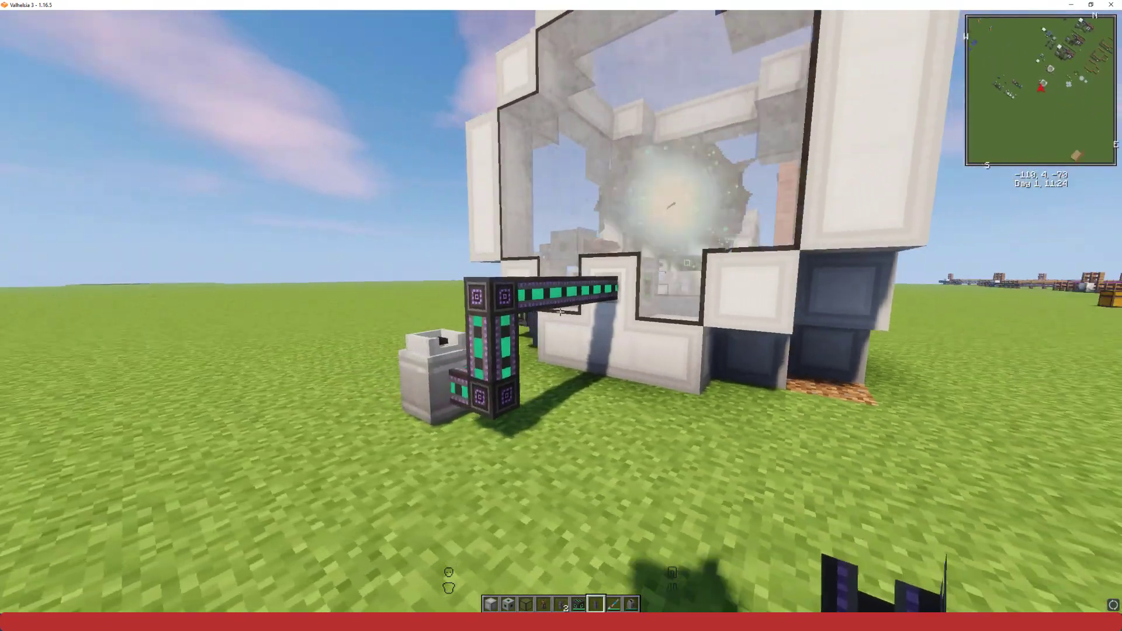
mouse_move(561, 311)
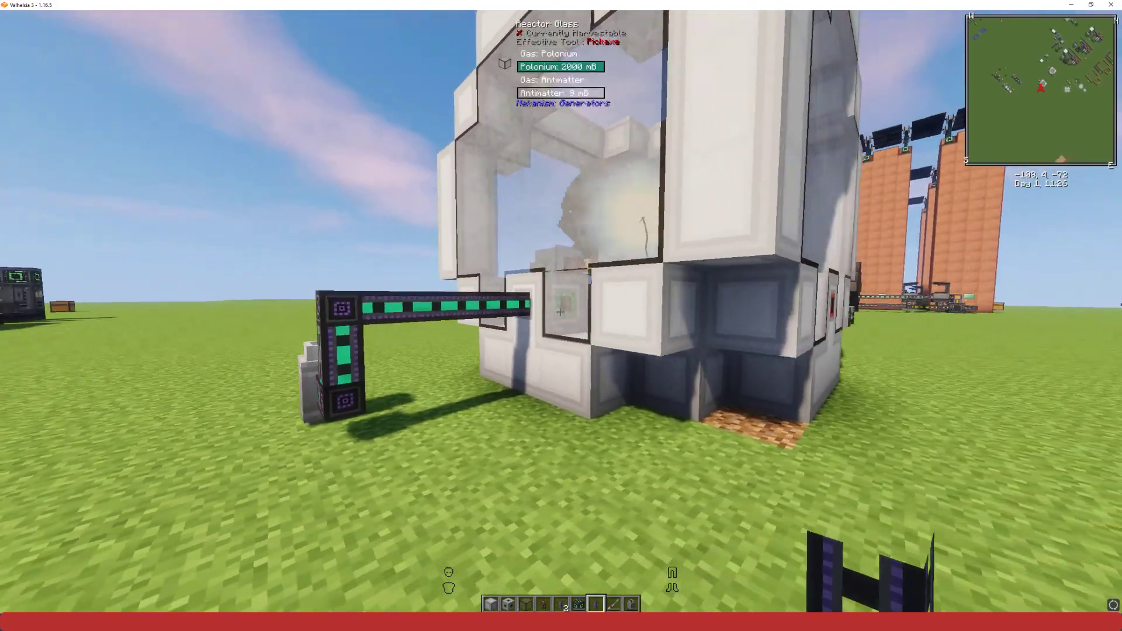
mouse_move(561, 311)
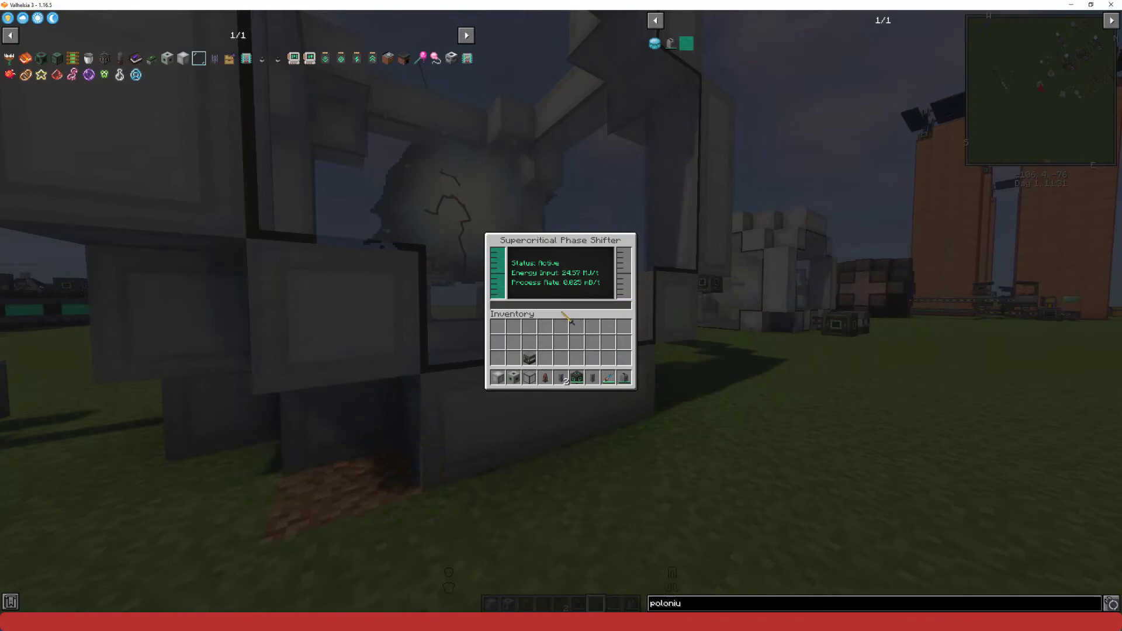
Step: Check the chemical crystallizer's tank now filling with antimatter piped from the SPS output
key(Escape)
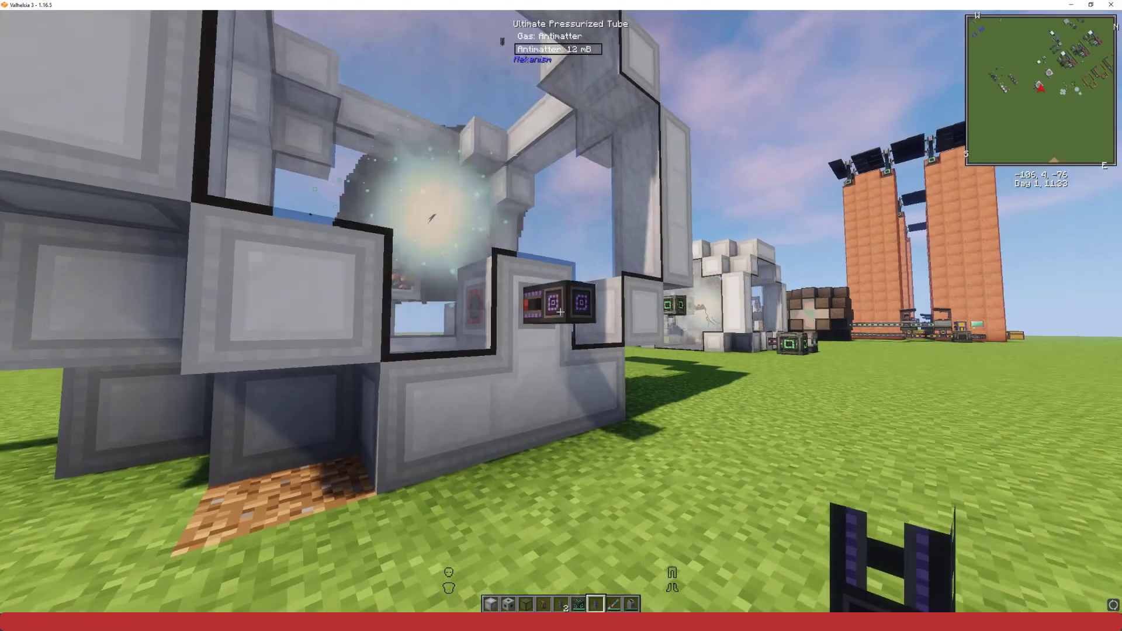
mouse_move(561, 311)
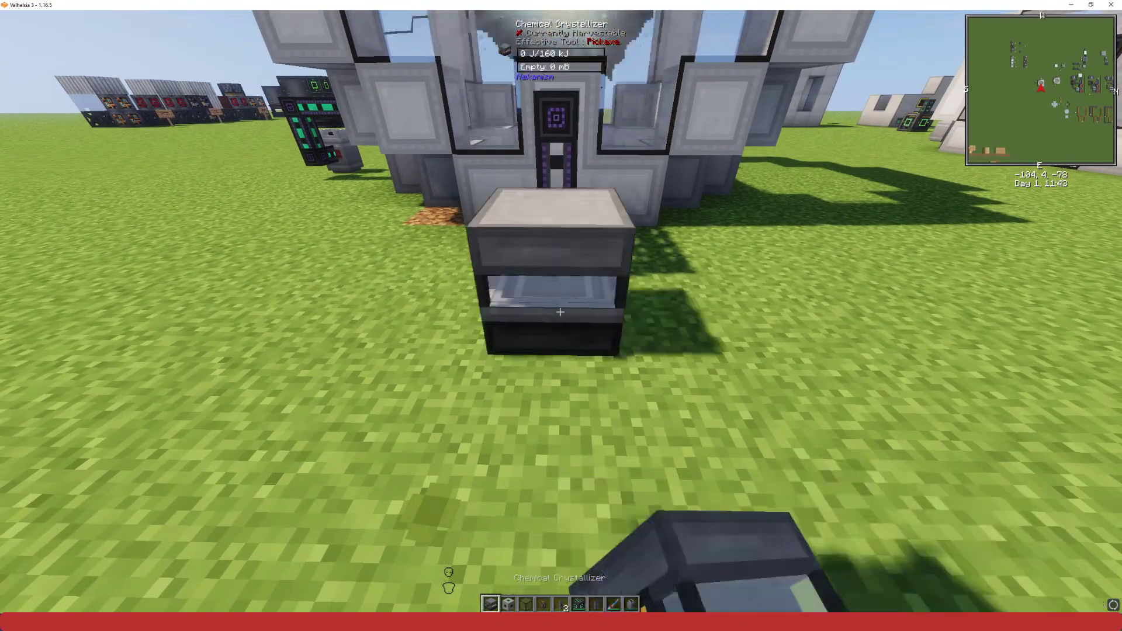
right_click(560, 311)
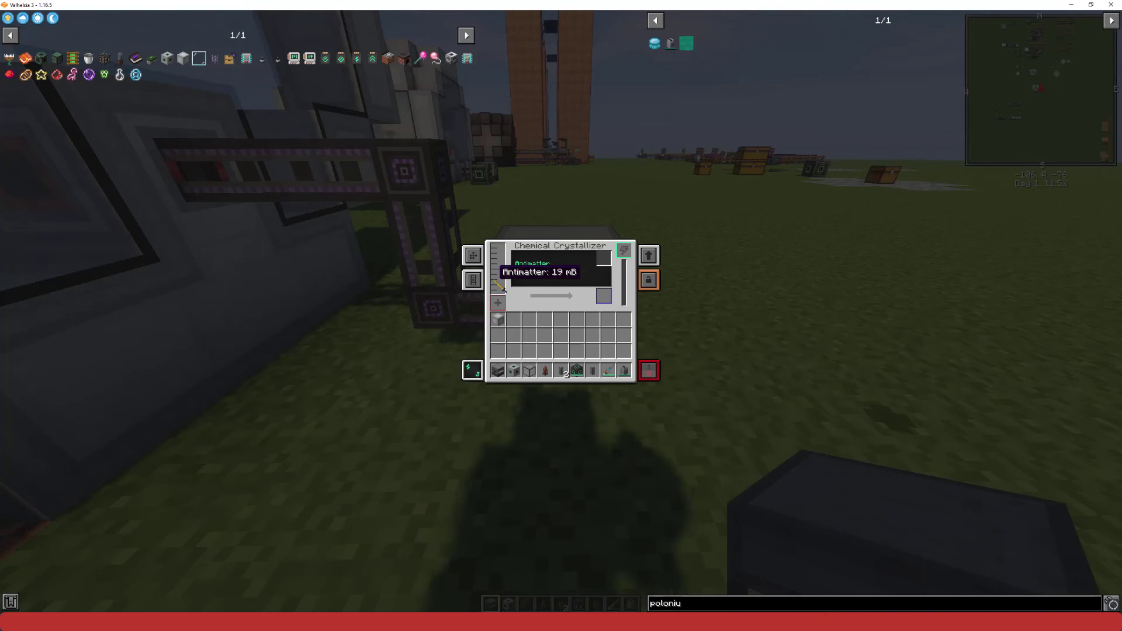
key(Escape)
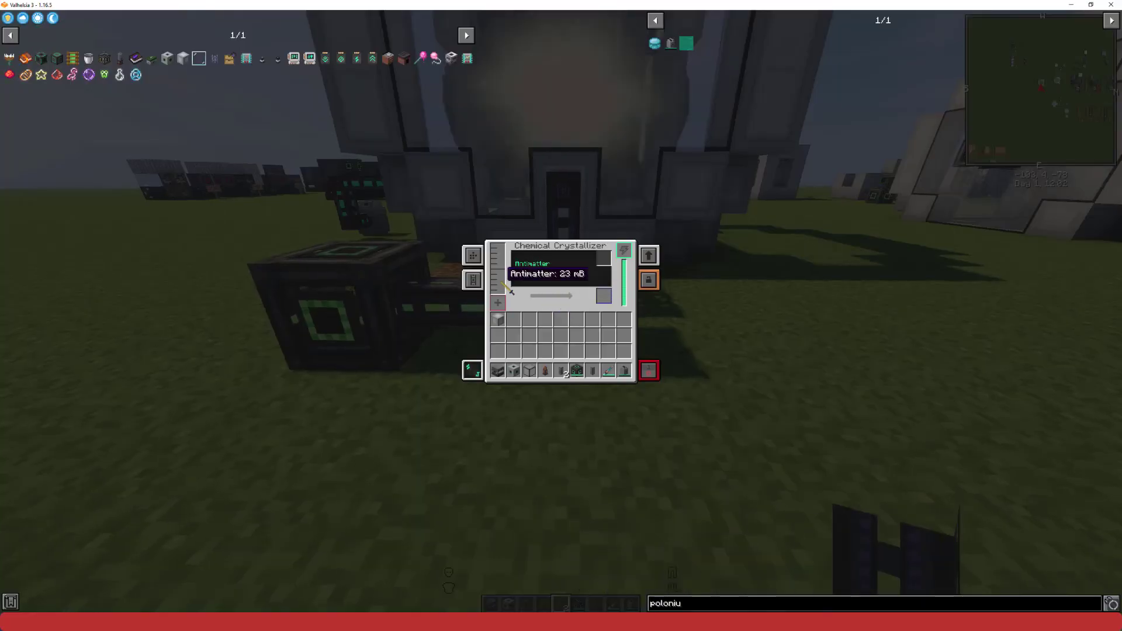
Step: Confirm the crystallizer produces an Antimatter Pellet, then return to viewing the SPS setup
key(Escape)
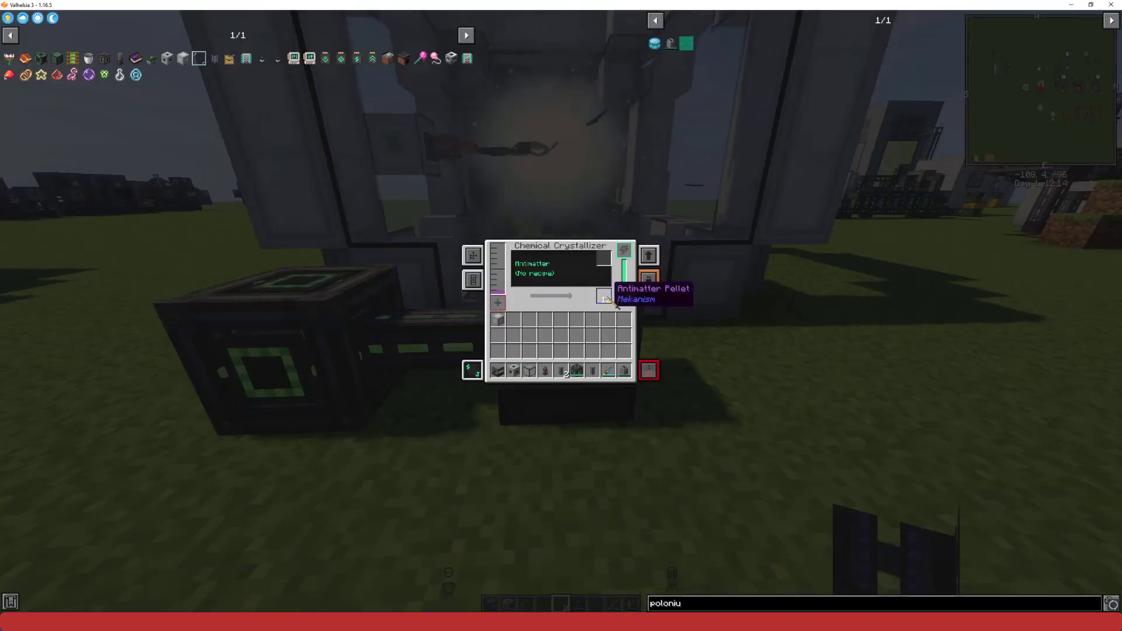
key(Escape)
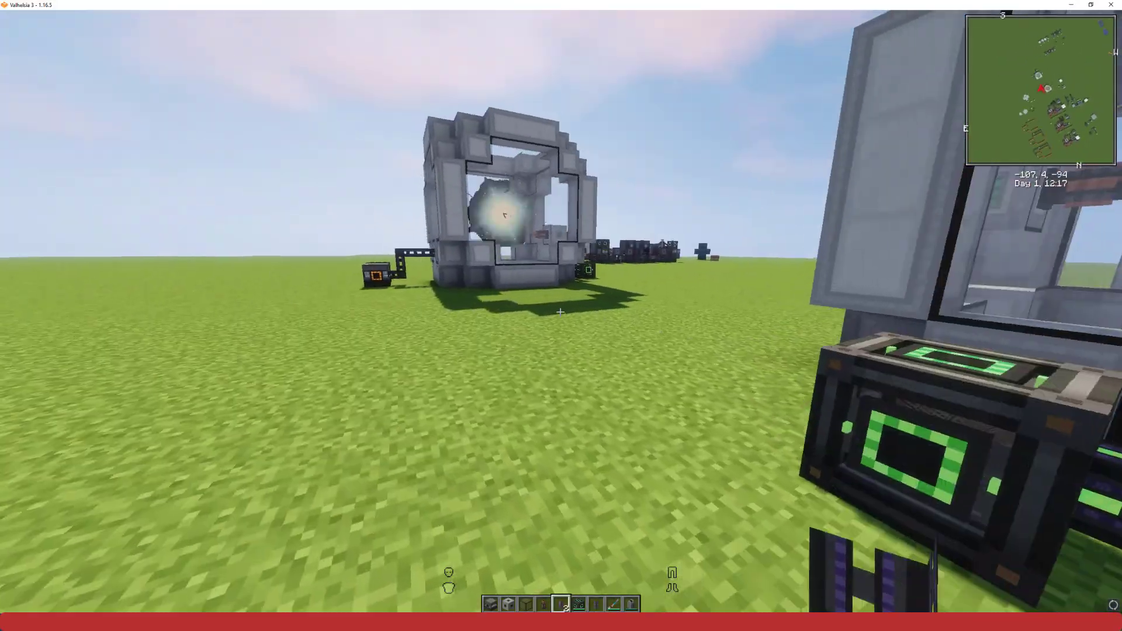